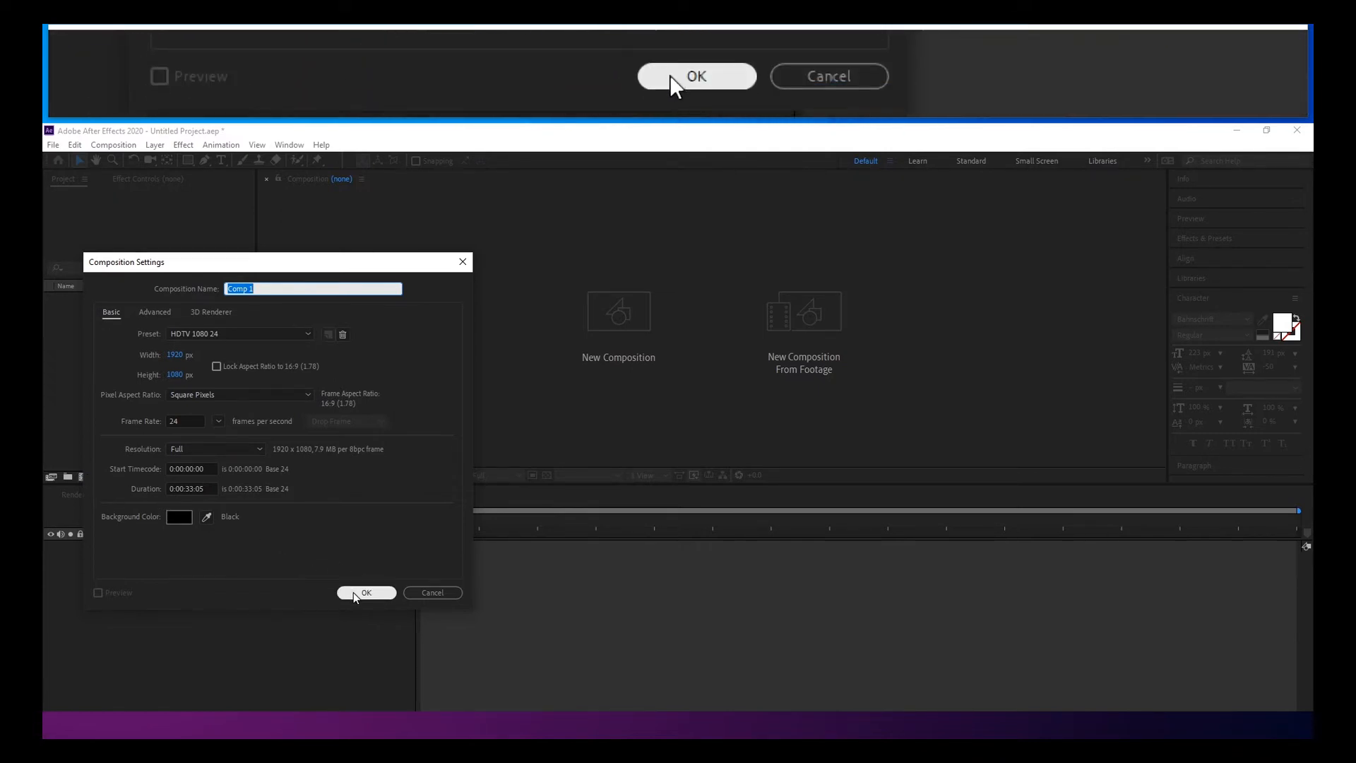
Confirm the 1920×1080 composition and size the rectangle path to 500 to make a square.
click(366, 592)
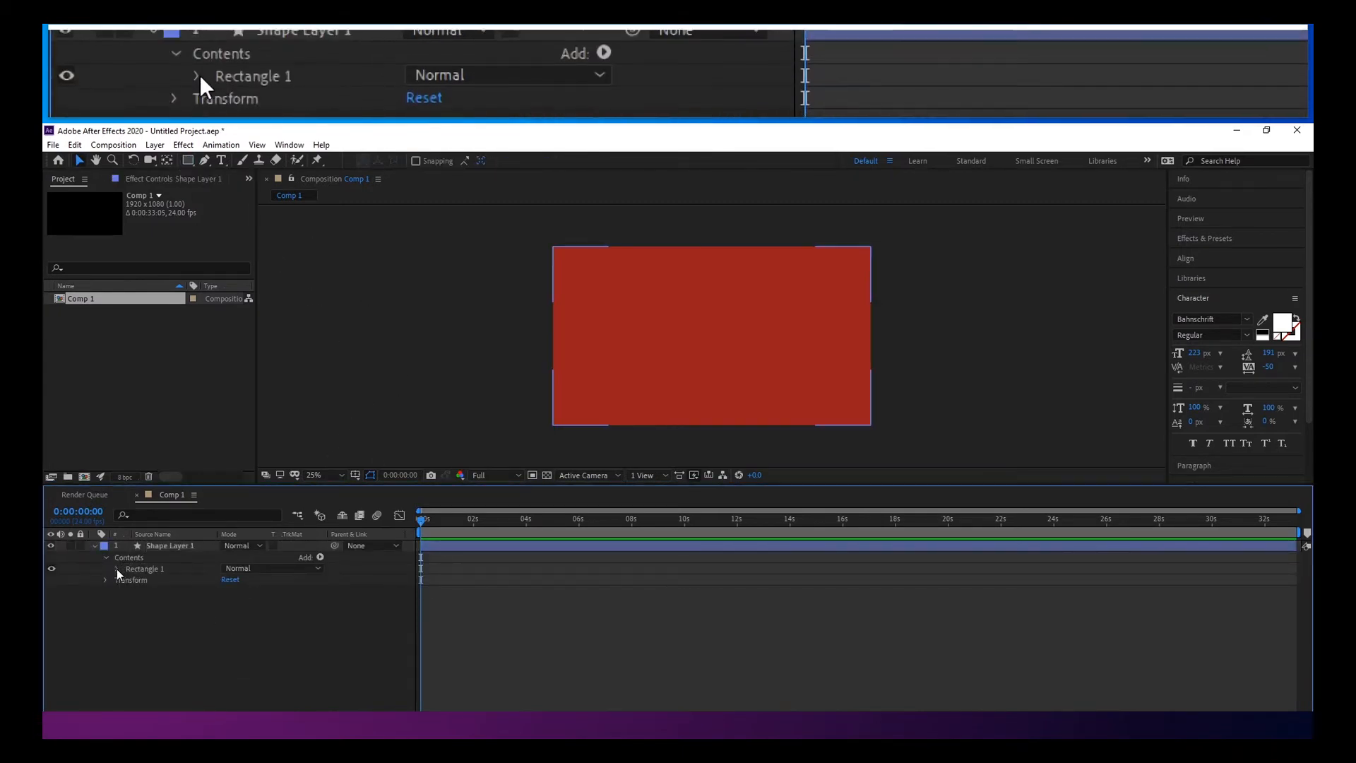
click(118, 567)
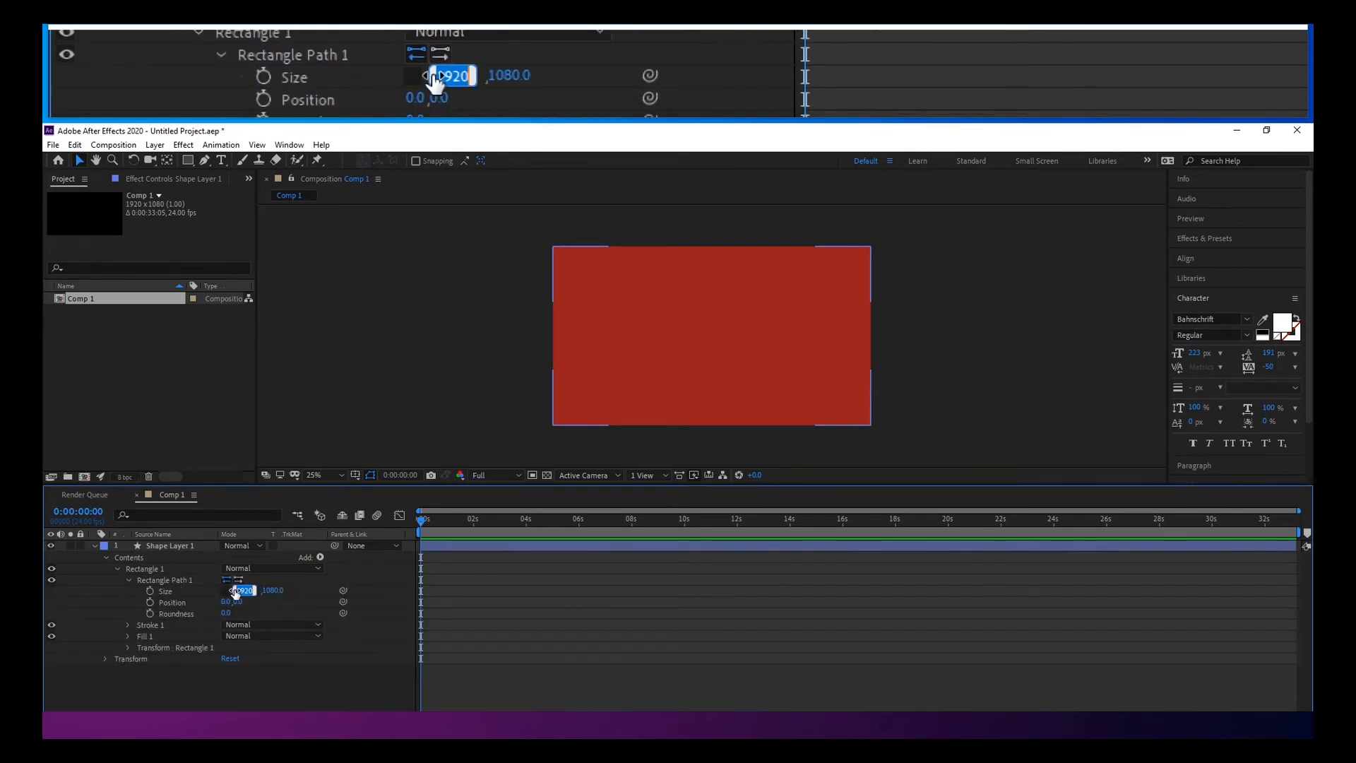
text(500)
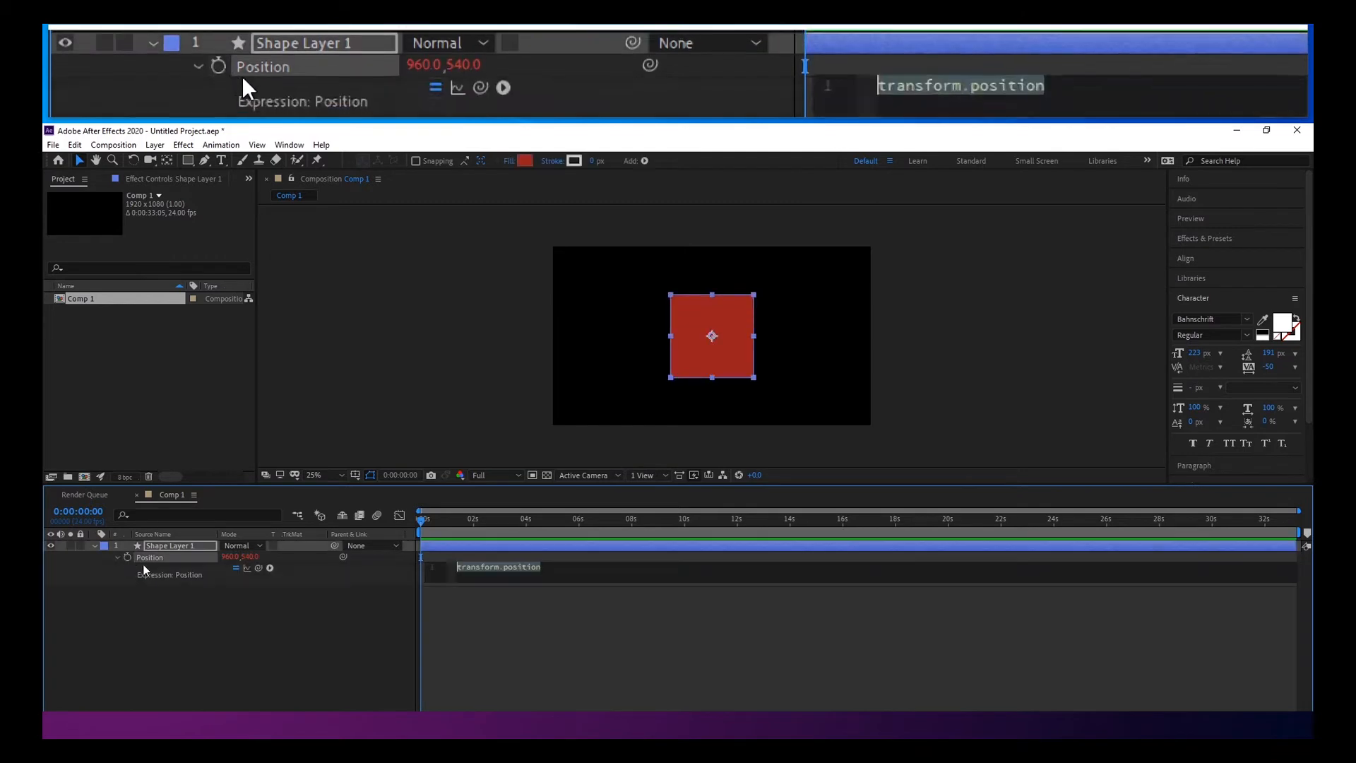
Write a Position expression wiggle(frequency, amount); leaving frequency undefined for now.
text(wiggle();)
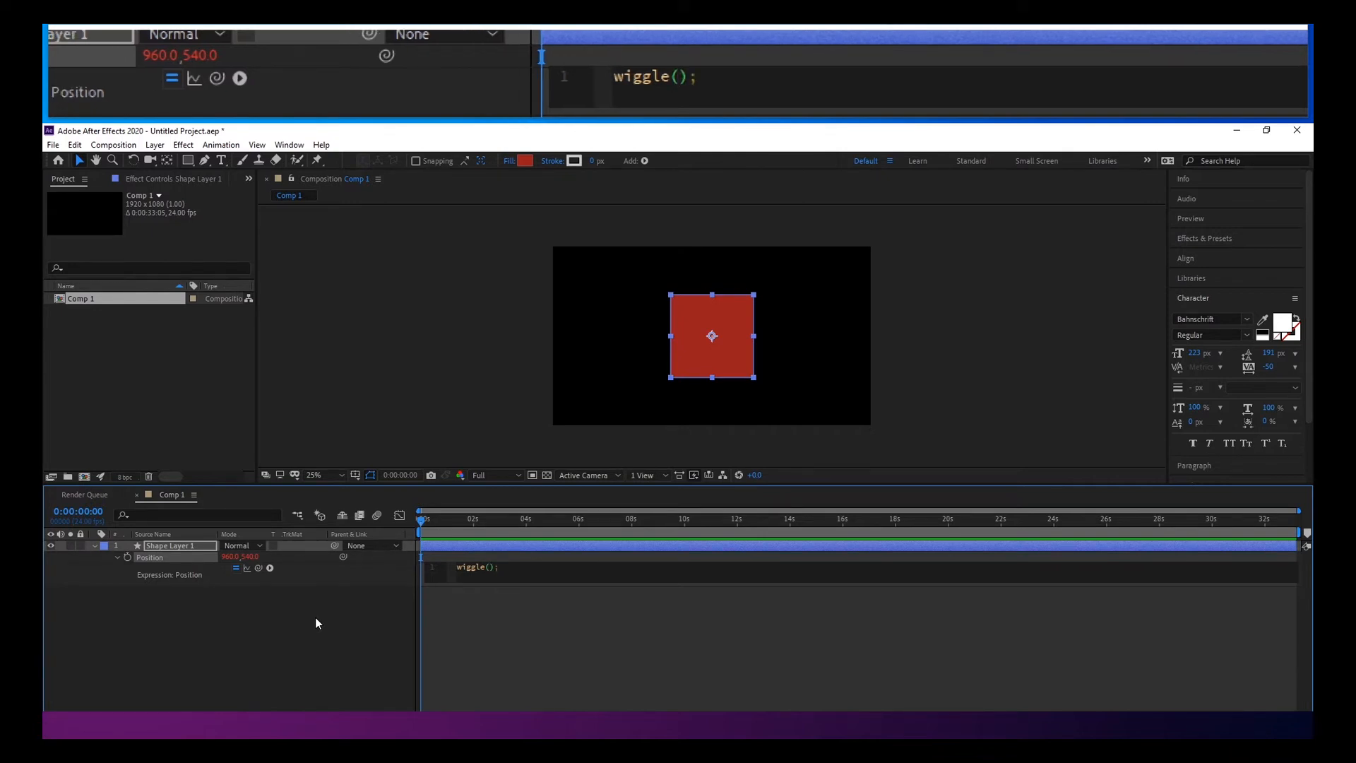
text(frequ)
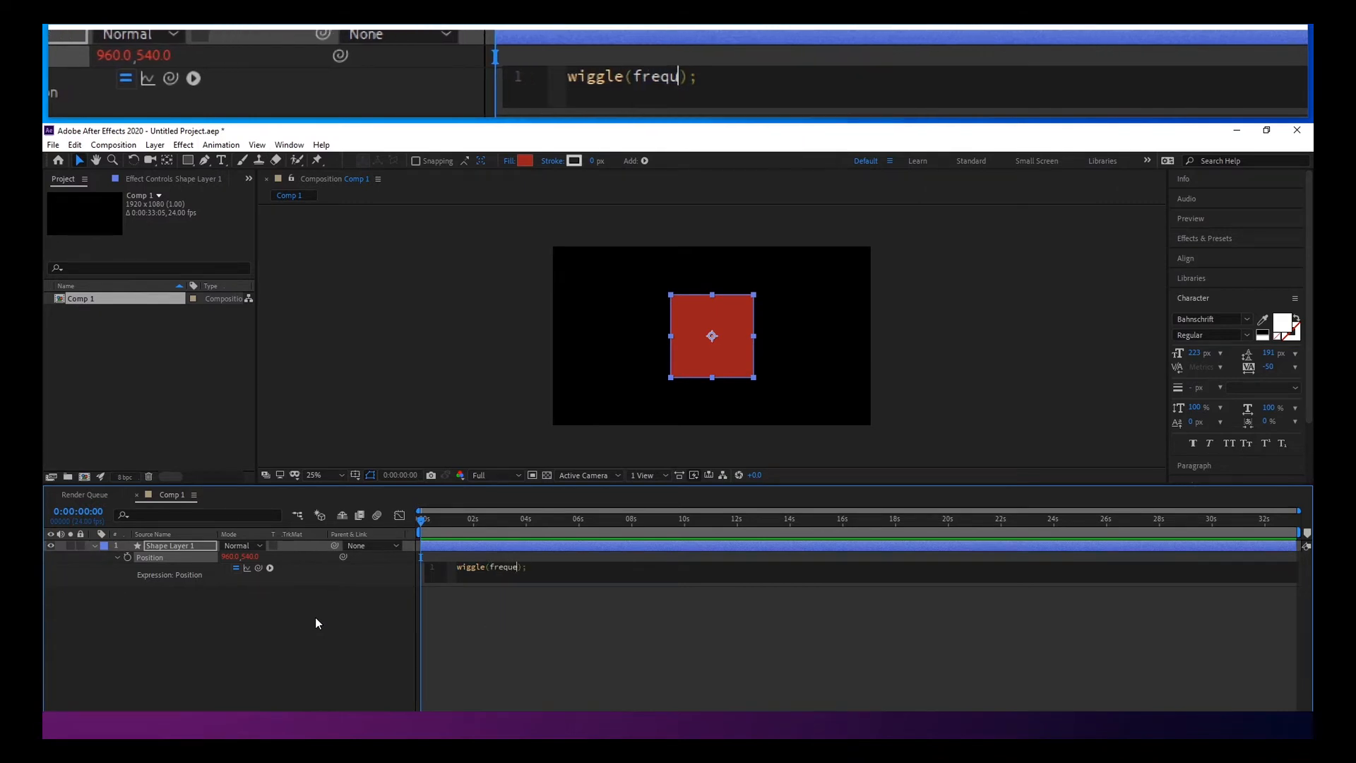
text(ency, amout)
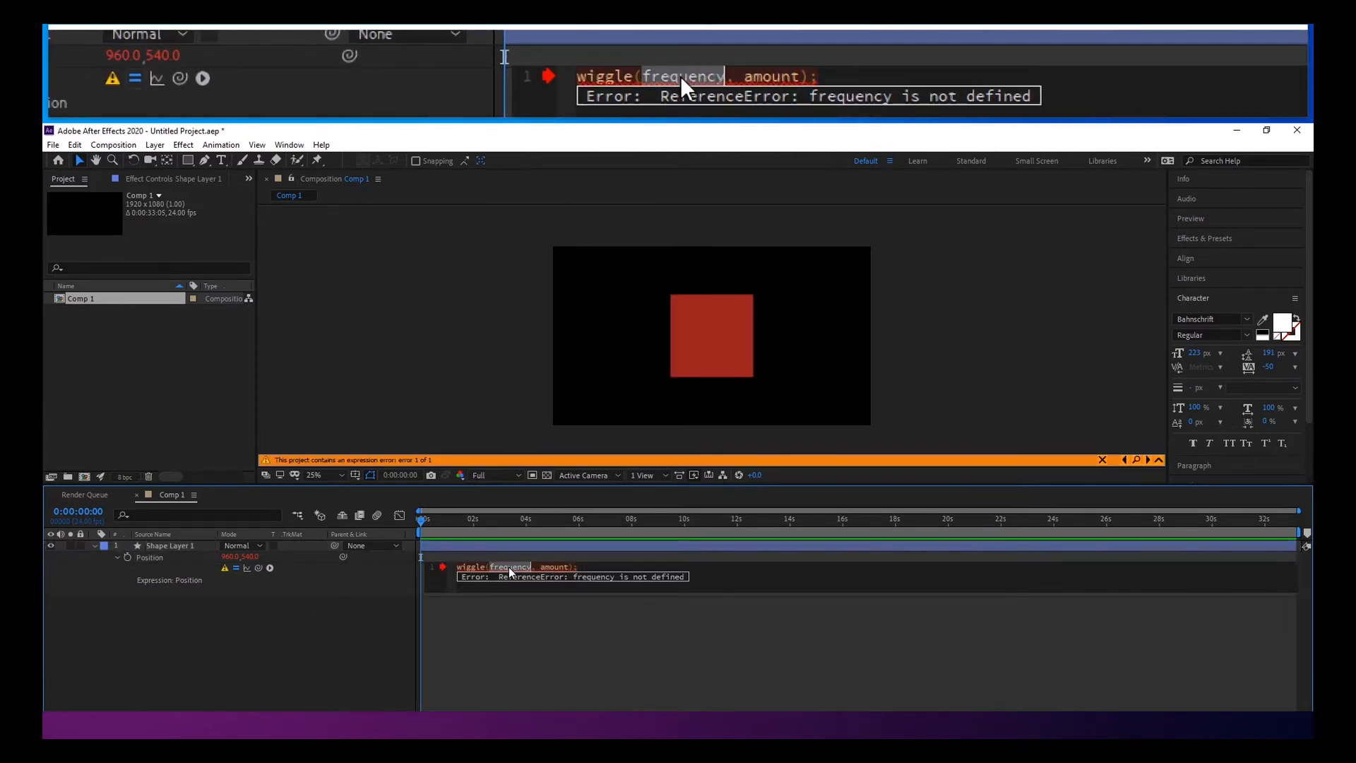
text(2, 20);)
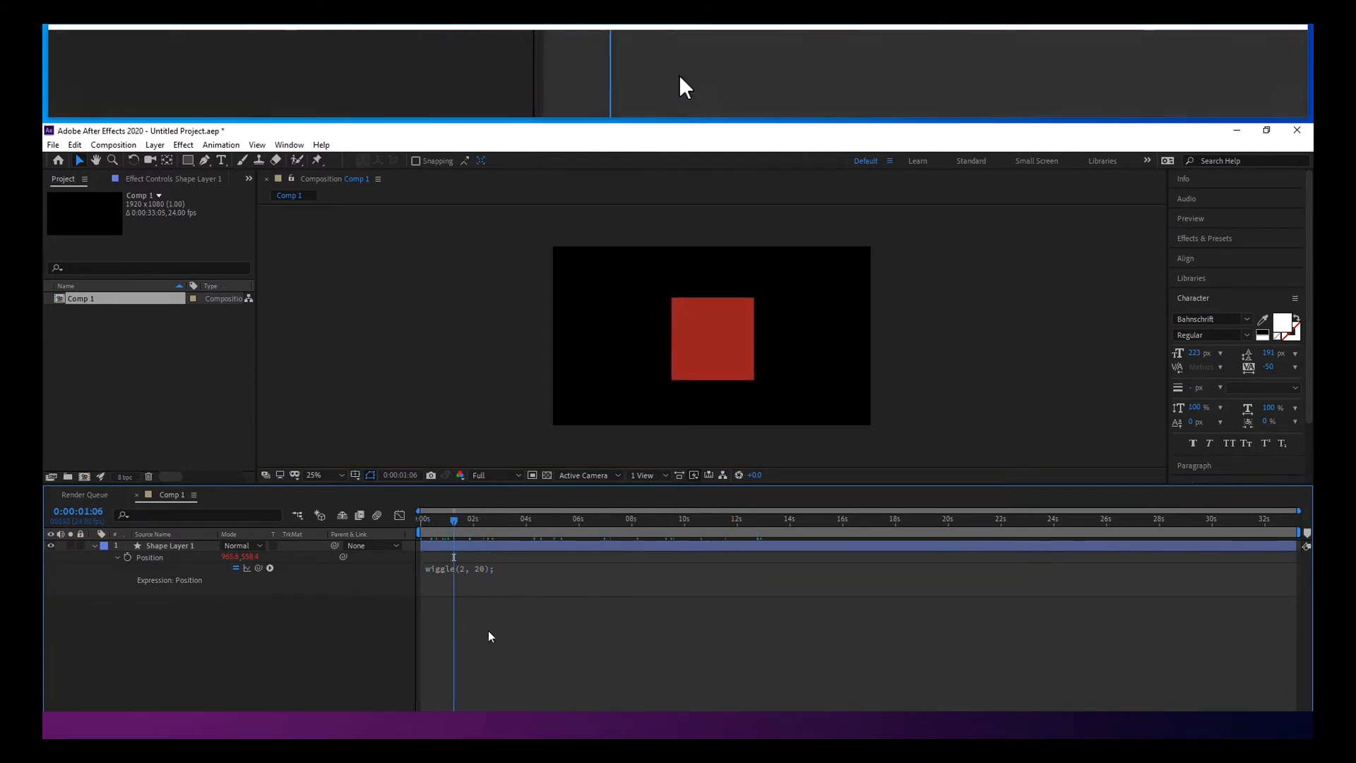
text(wiggle(frequency, amount);)
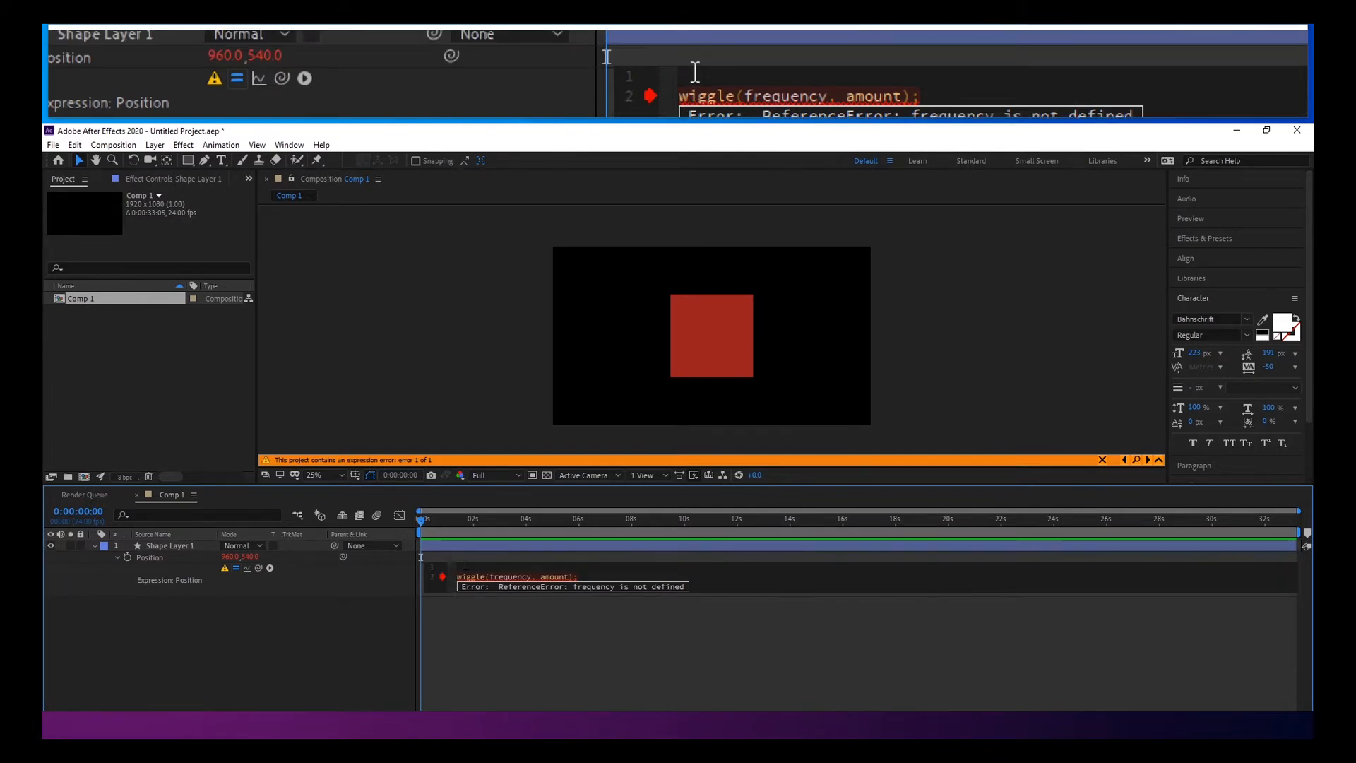
Define variables f=2 and a=100 above wiggle(f,a); in the Position expression.
text(f=)
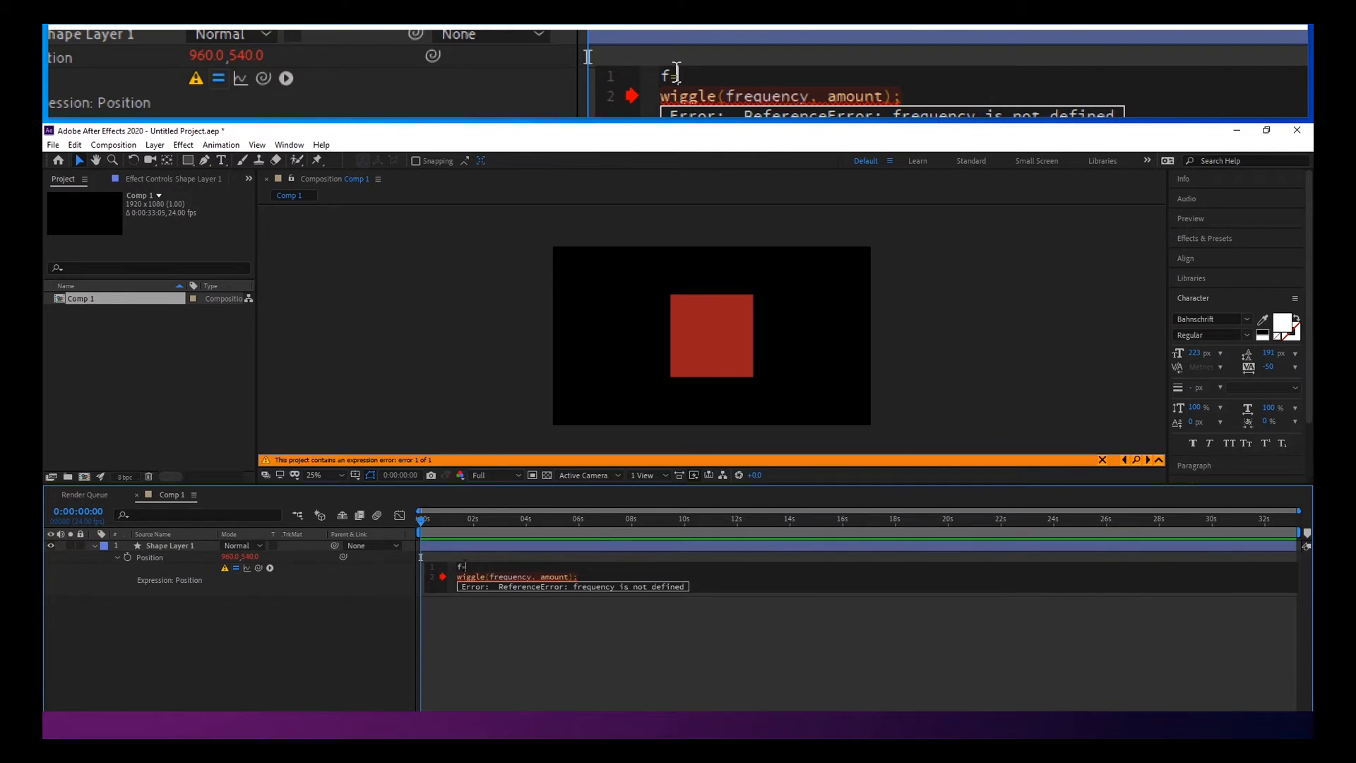
text(10)
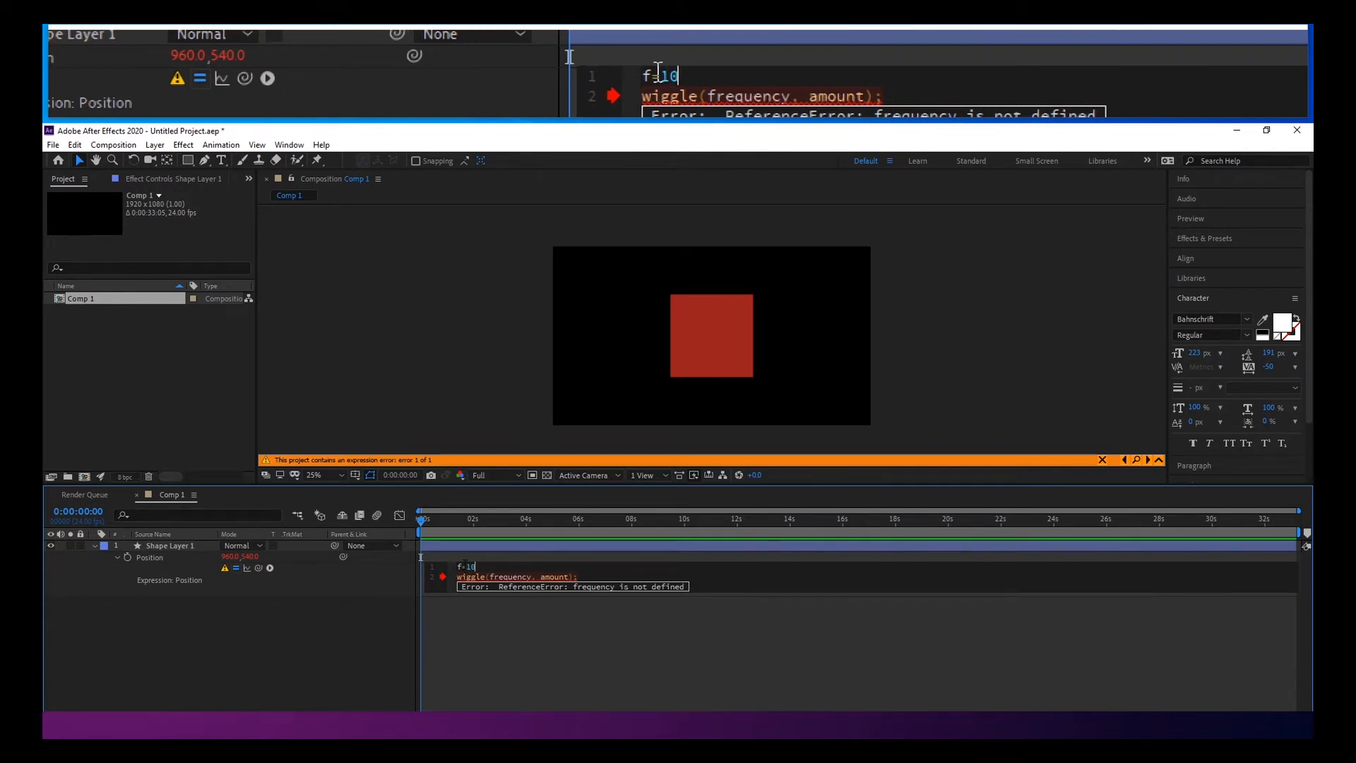
text(2;)
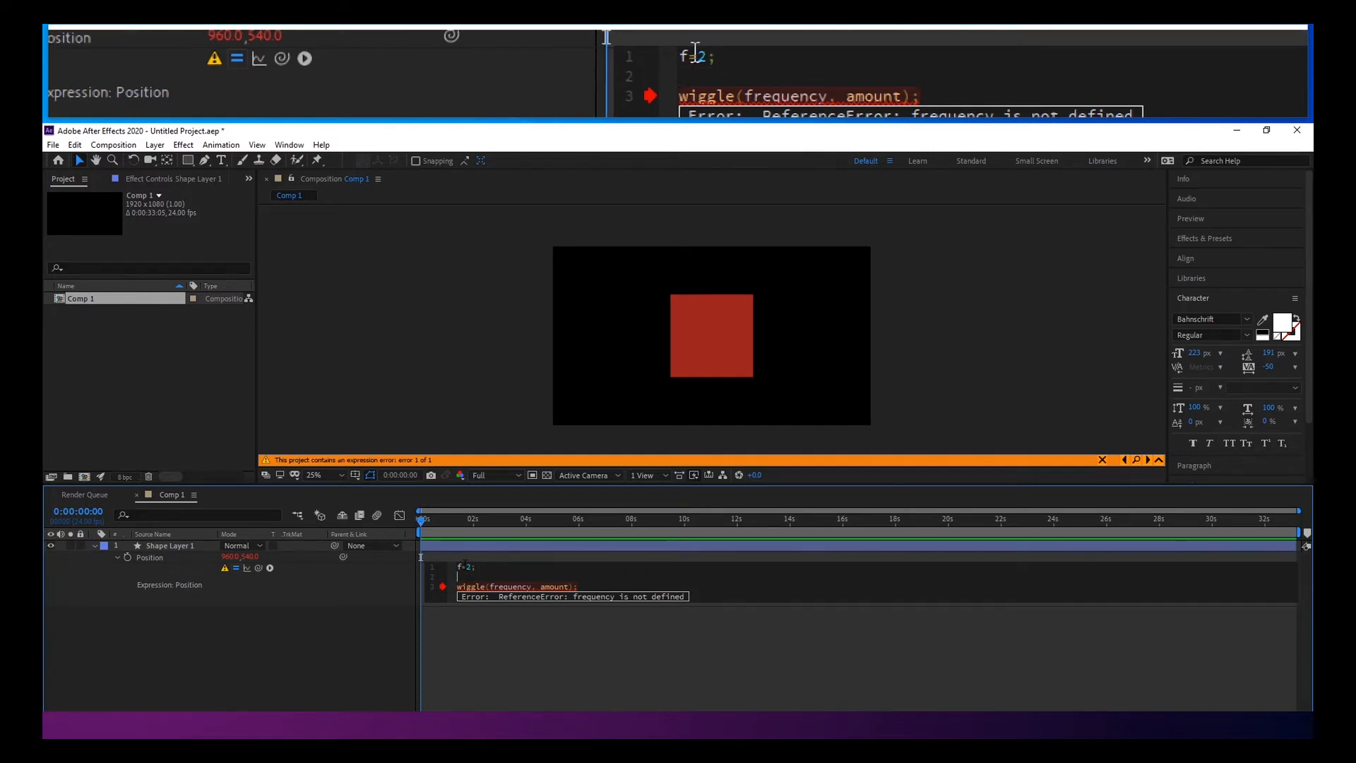
text(a)
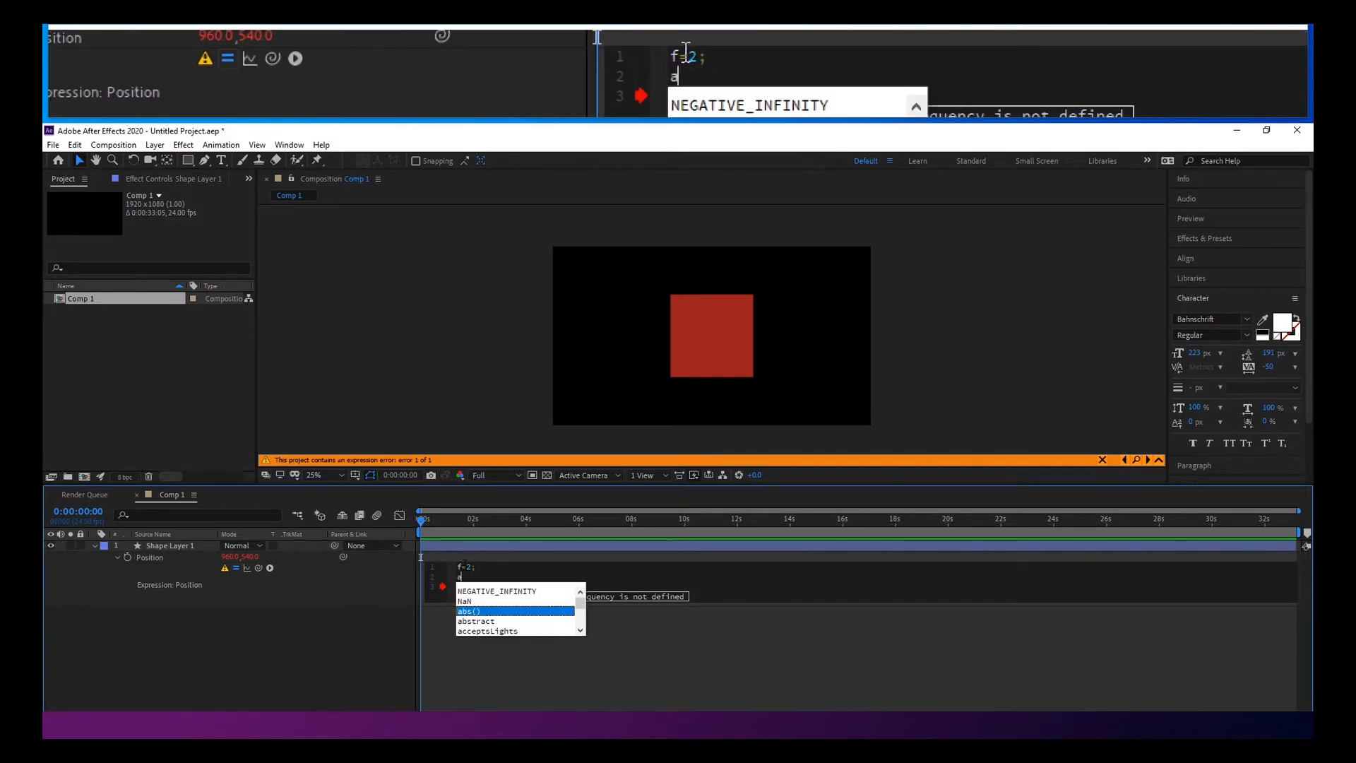
text(=100;)
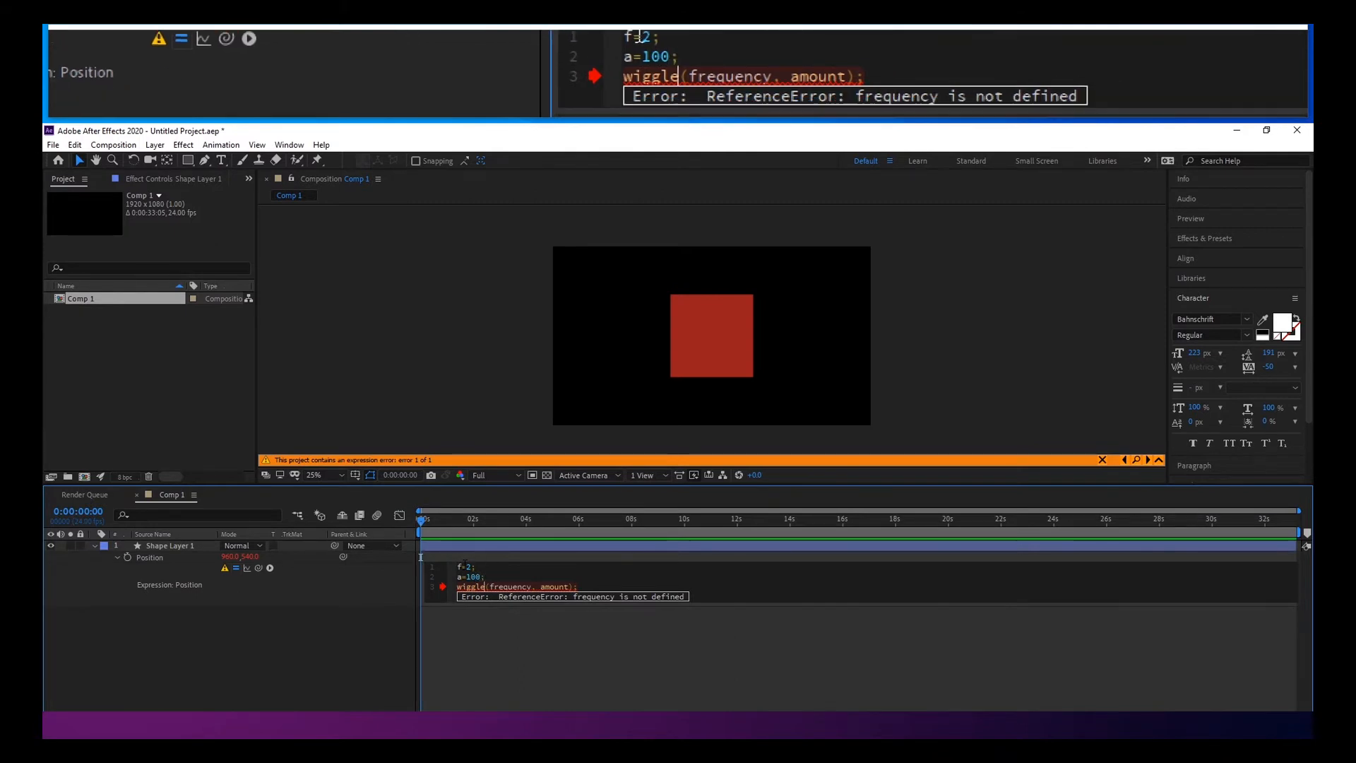
text(fncy)
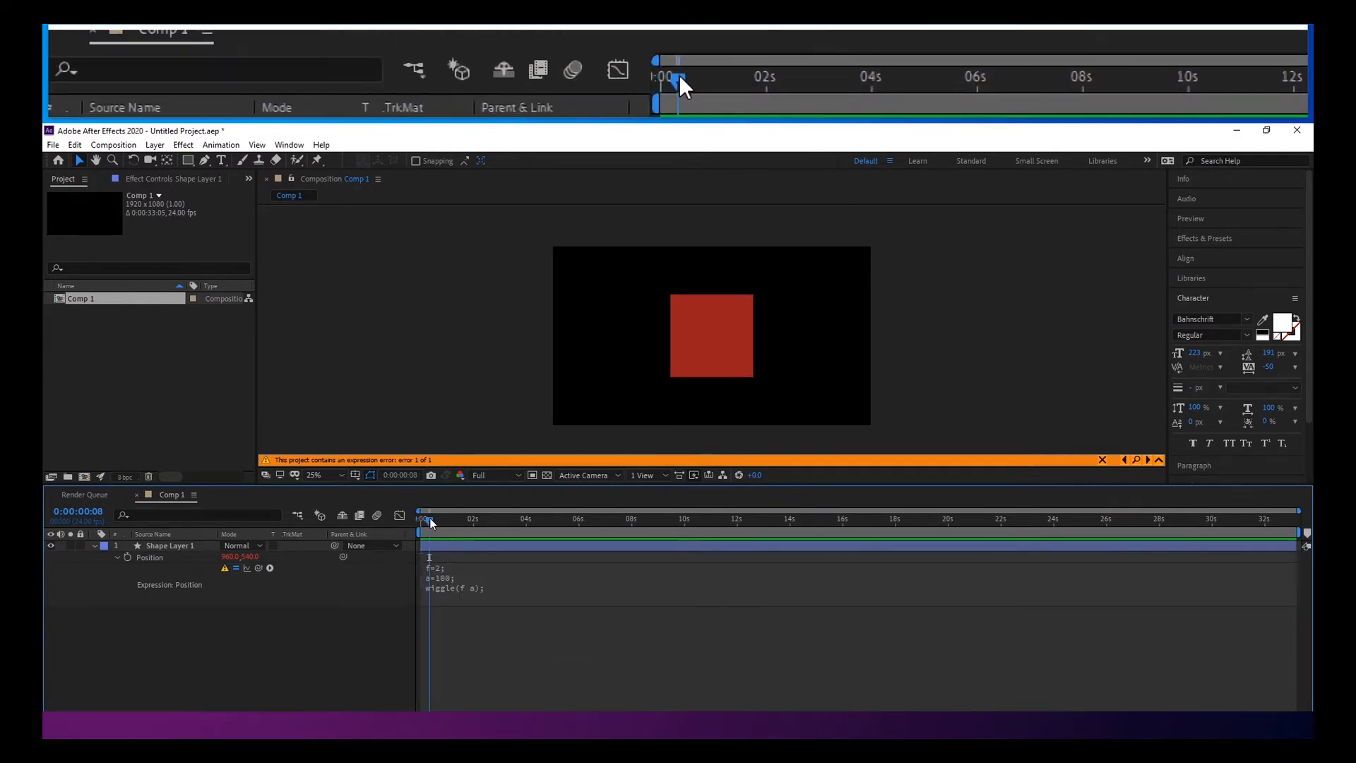
Preview from the first frame and adjust the variables to f=20, a=10.
click(464, 568)
text(0)
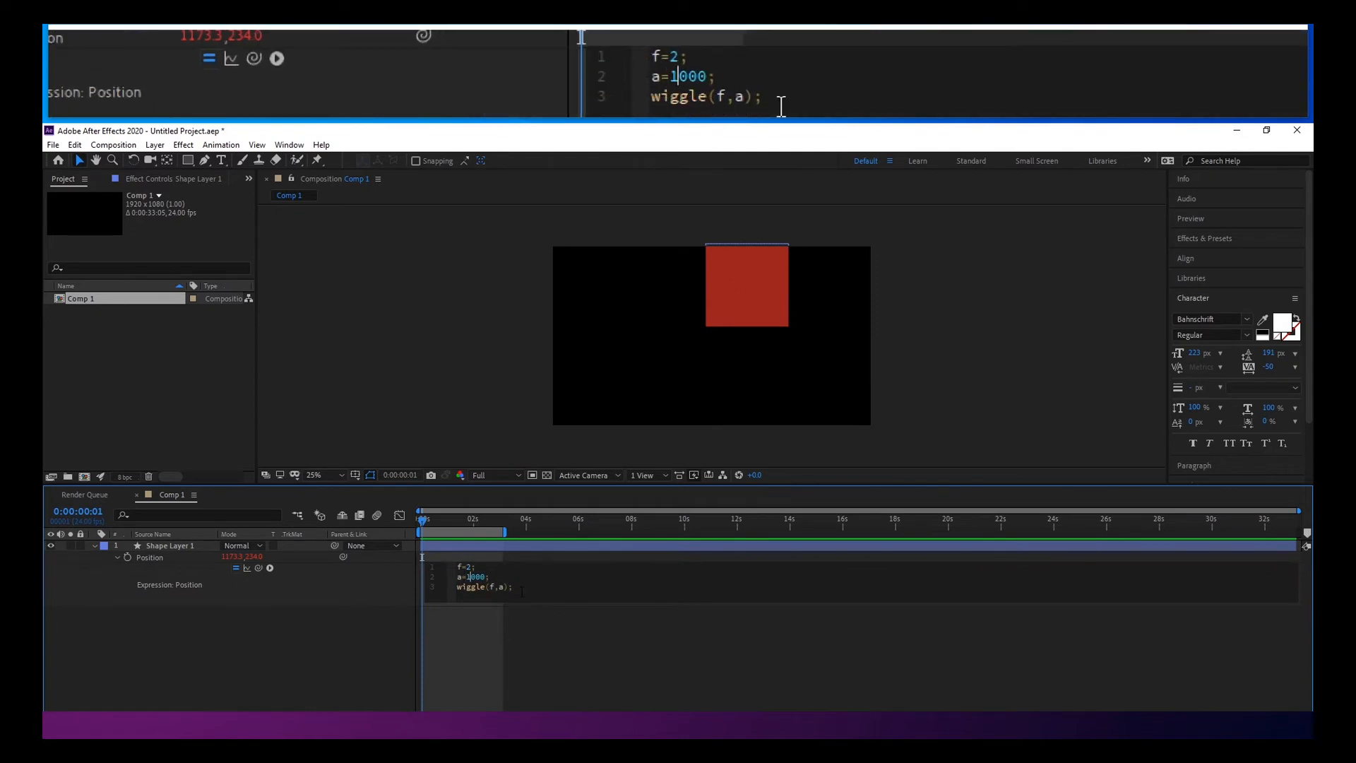
text(10)
click(466, 566)
text(0)
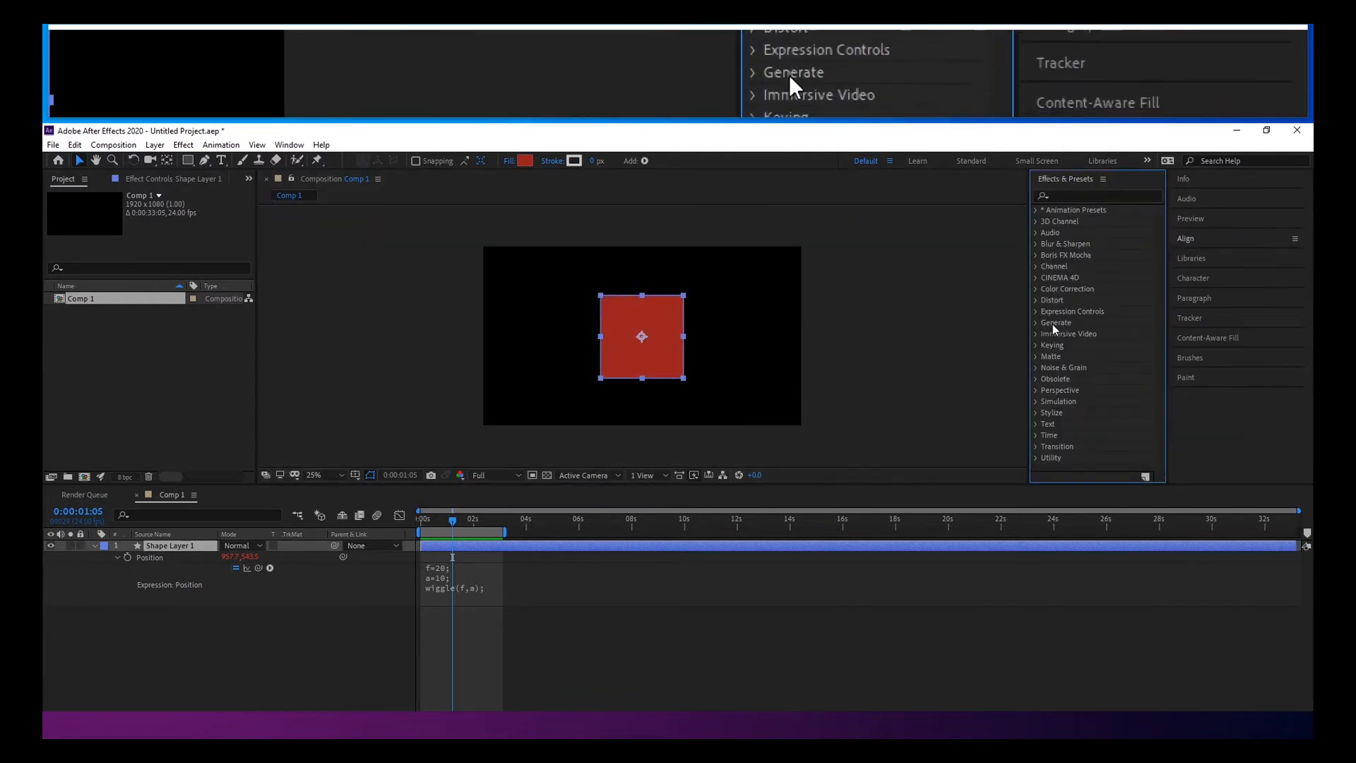
Apply two Slider Controls named freq and amt and reference them via effect("freq")("Slider") in the wiggle.
click(1072, 311)
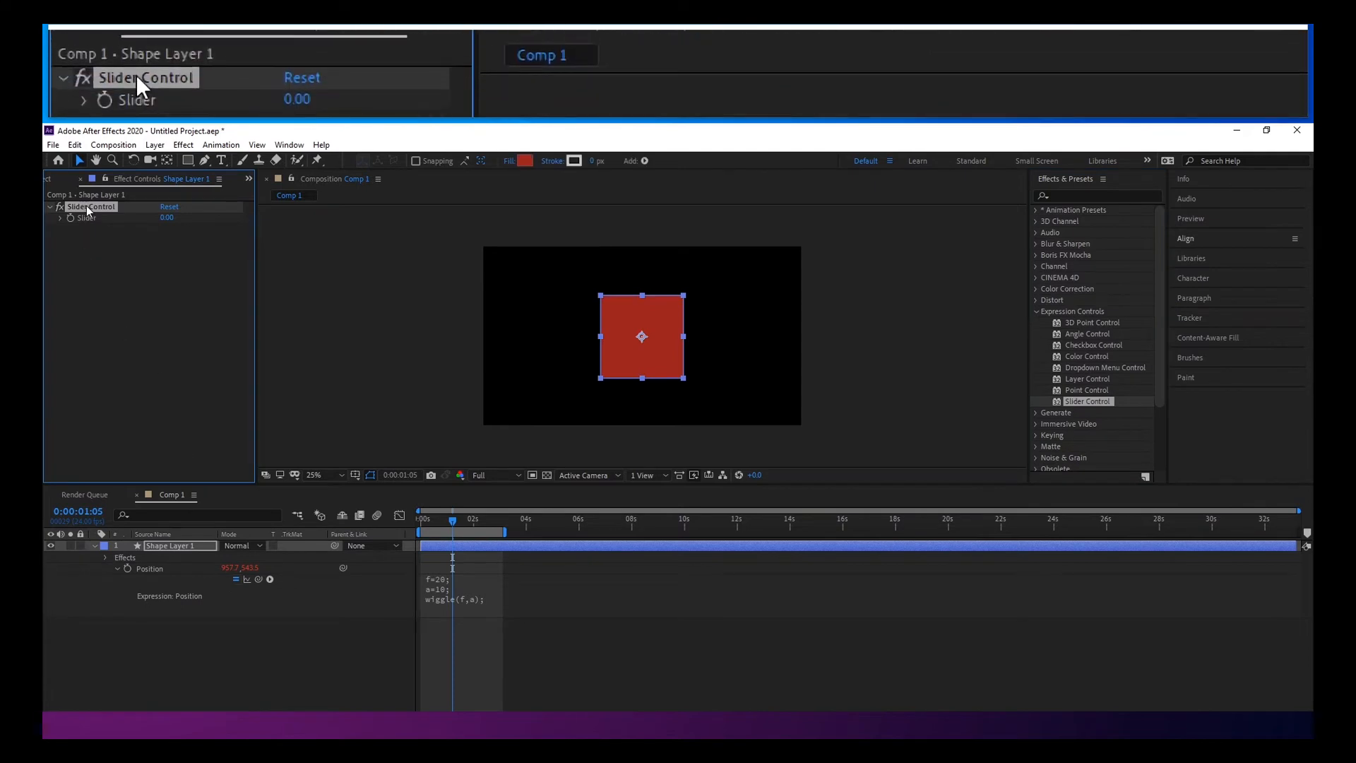
text(freq)
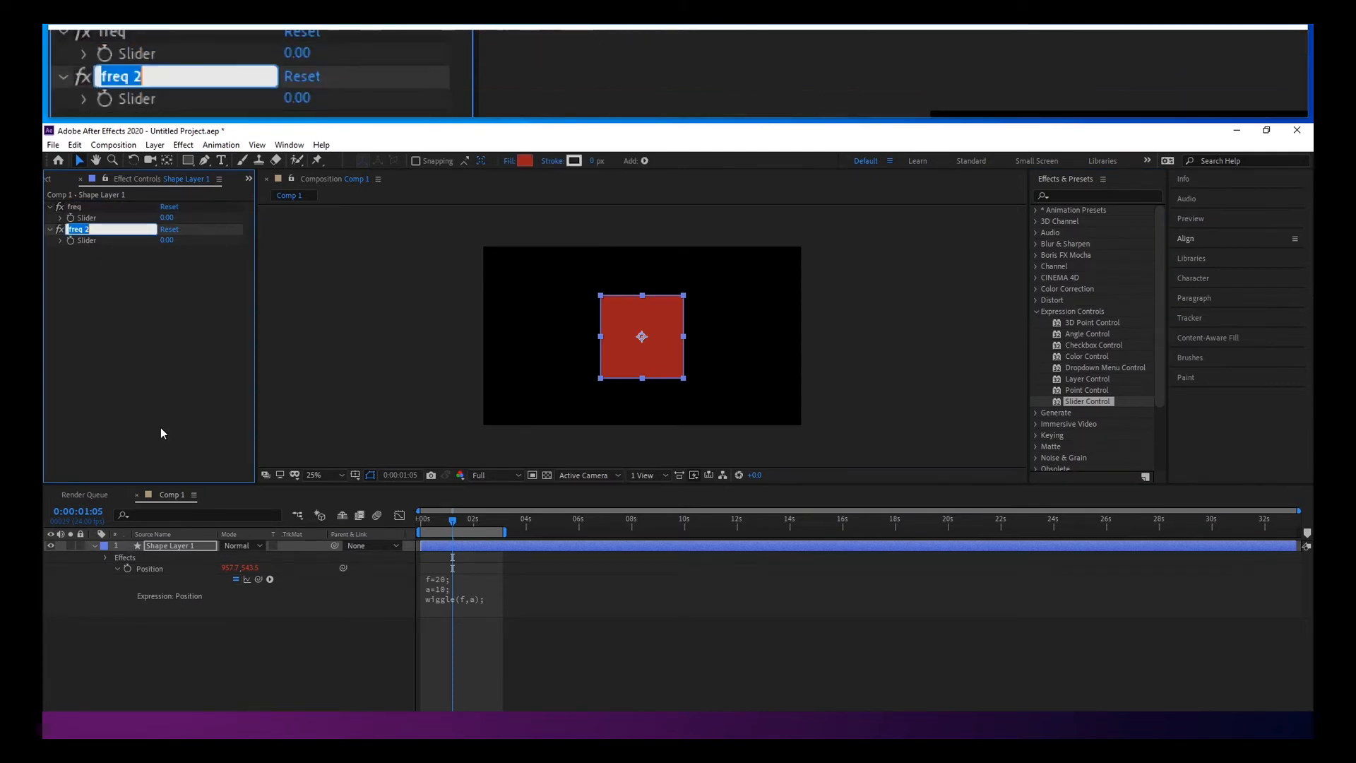
text(amt)
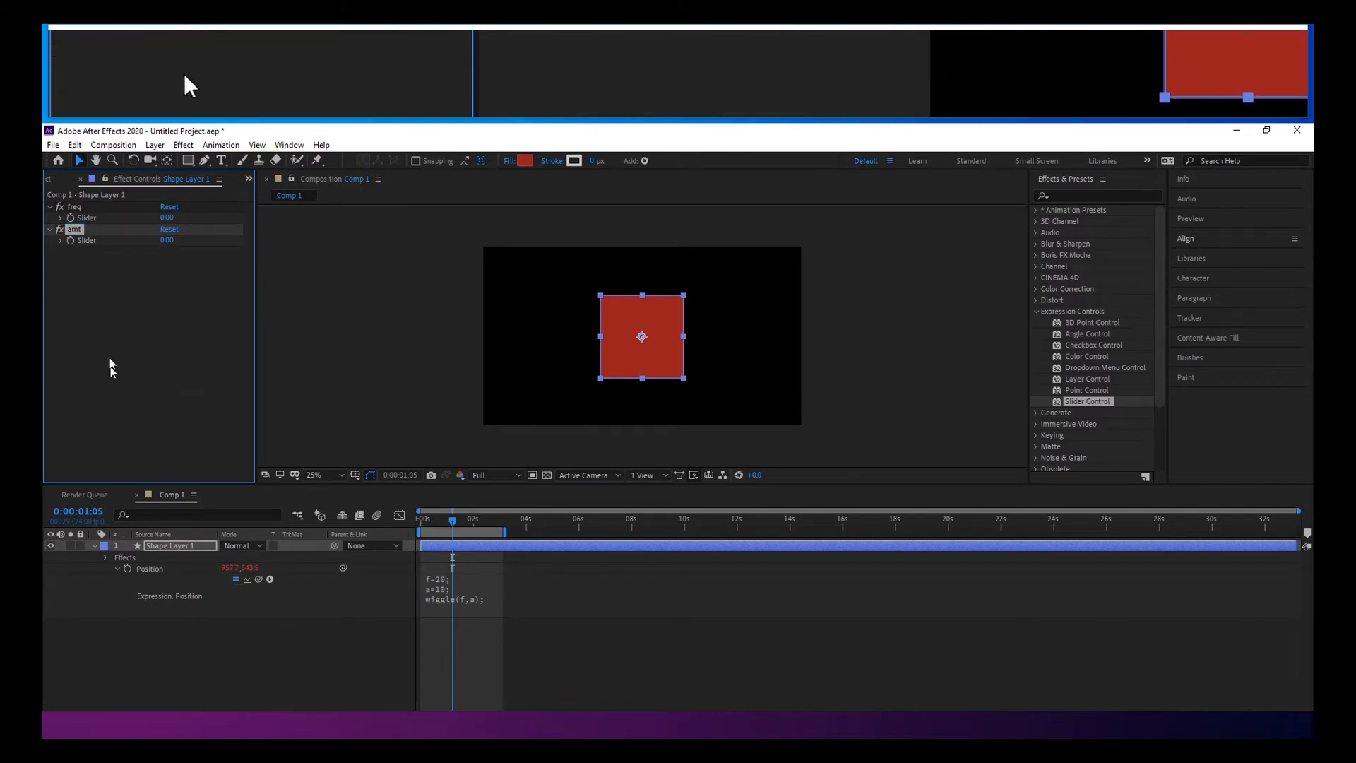
drag(166, 217, 186, 218)
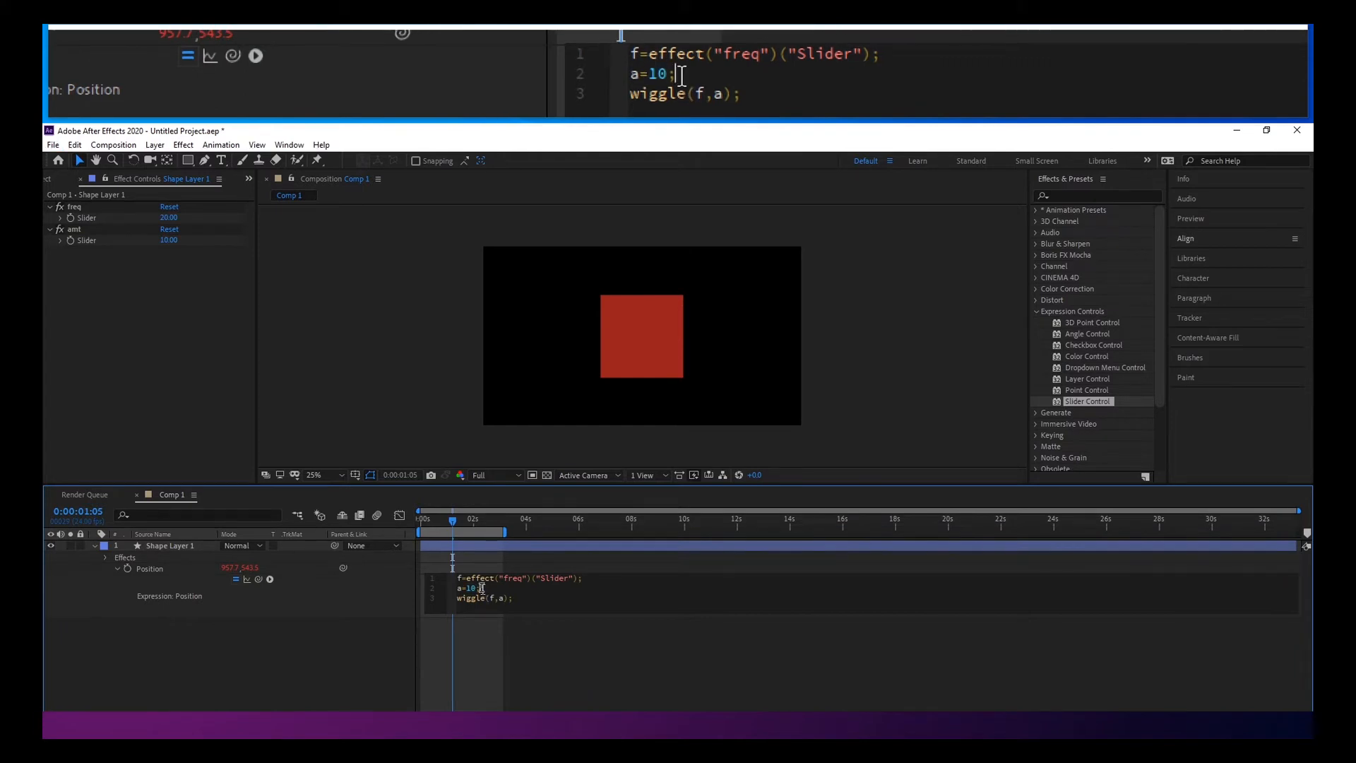
double_click(469, 588)
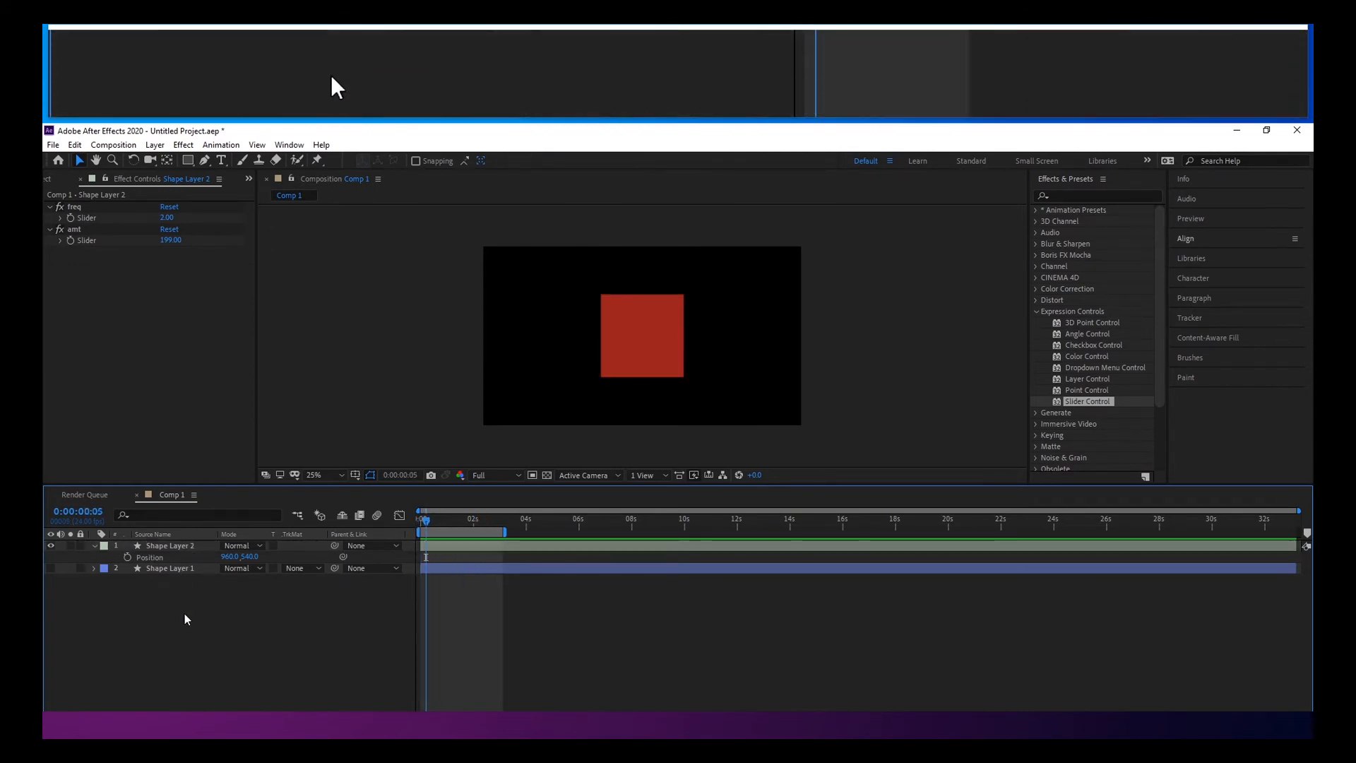
Separate Shape Layer 2's Position into X and Y and give each a wiggle(f,a); expression.
right_click(147, 556)
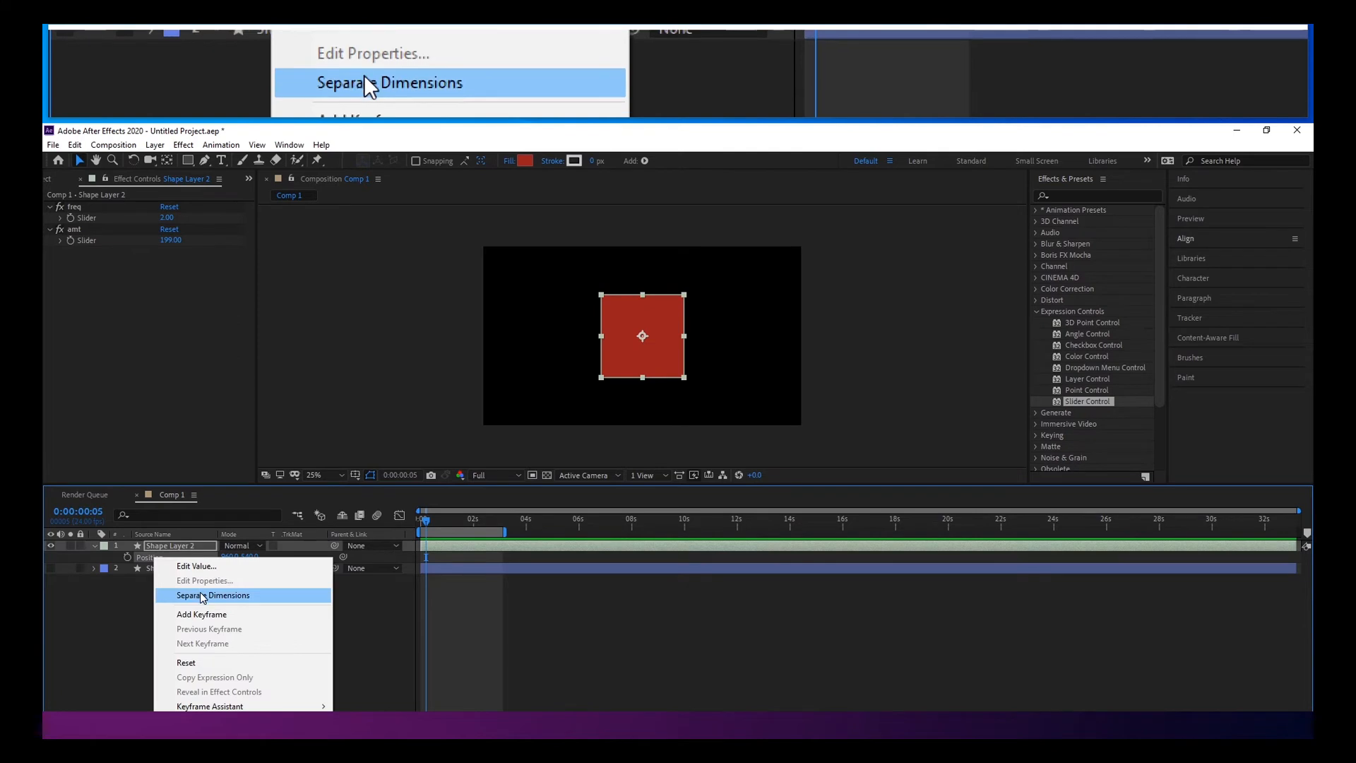
click(213, 595)
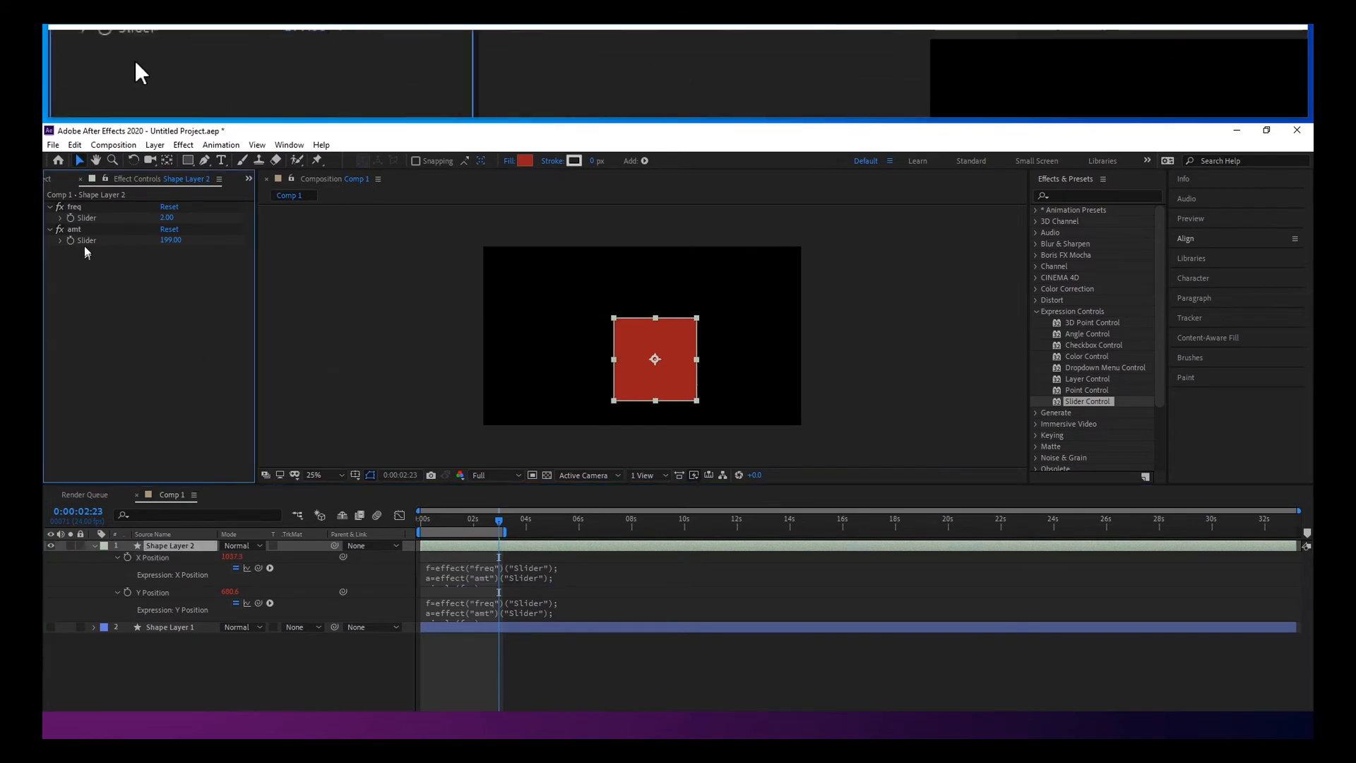
text(wiggle(f,a);)
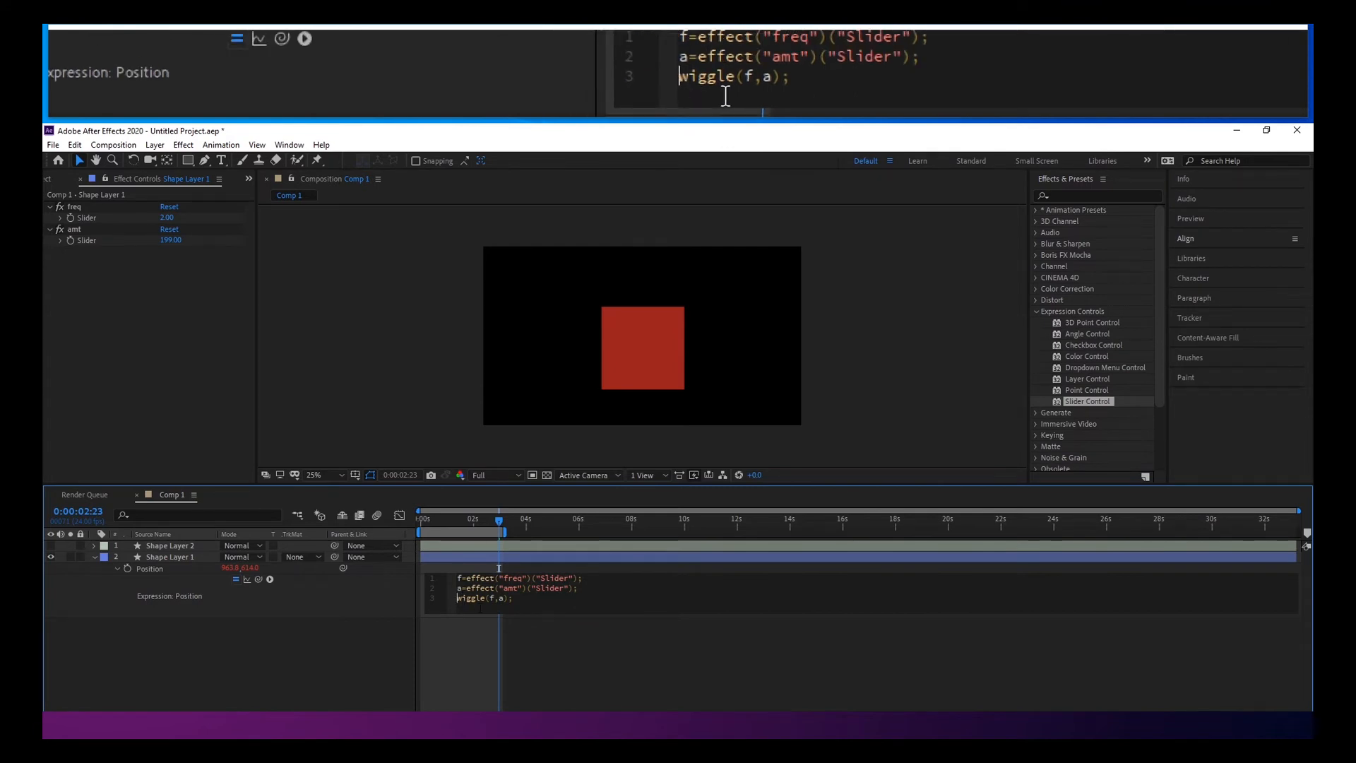
Store the wiggle in w= and end the expression with [value[0],value[1]];.
text(w=)
text([)
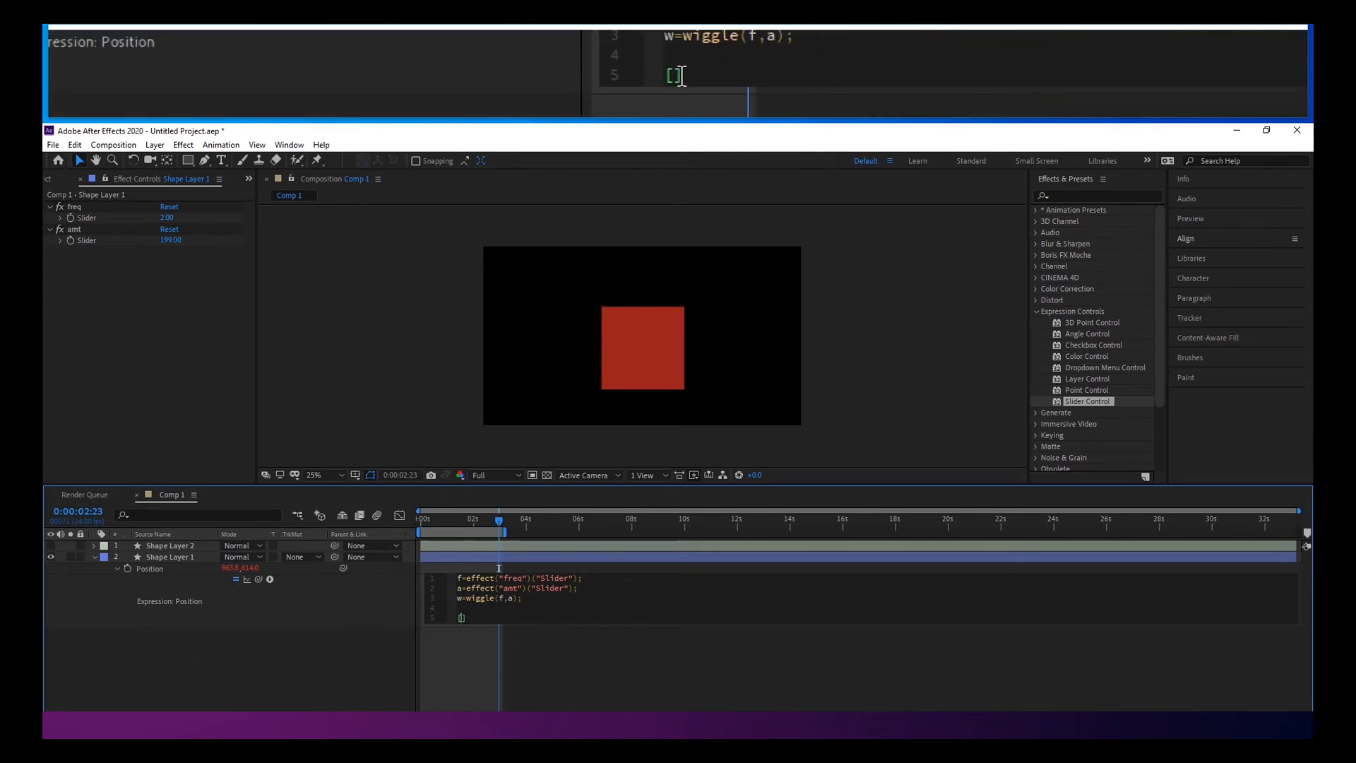
text(value)
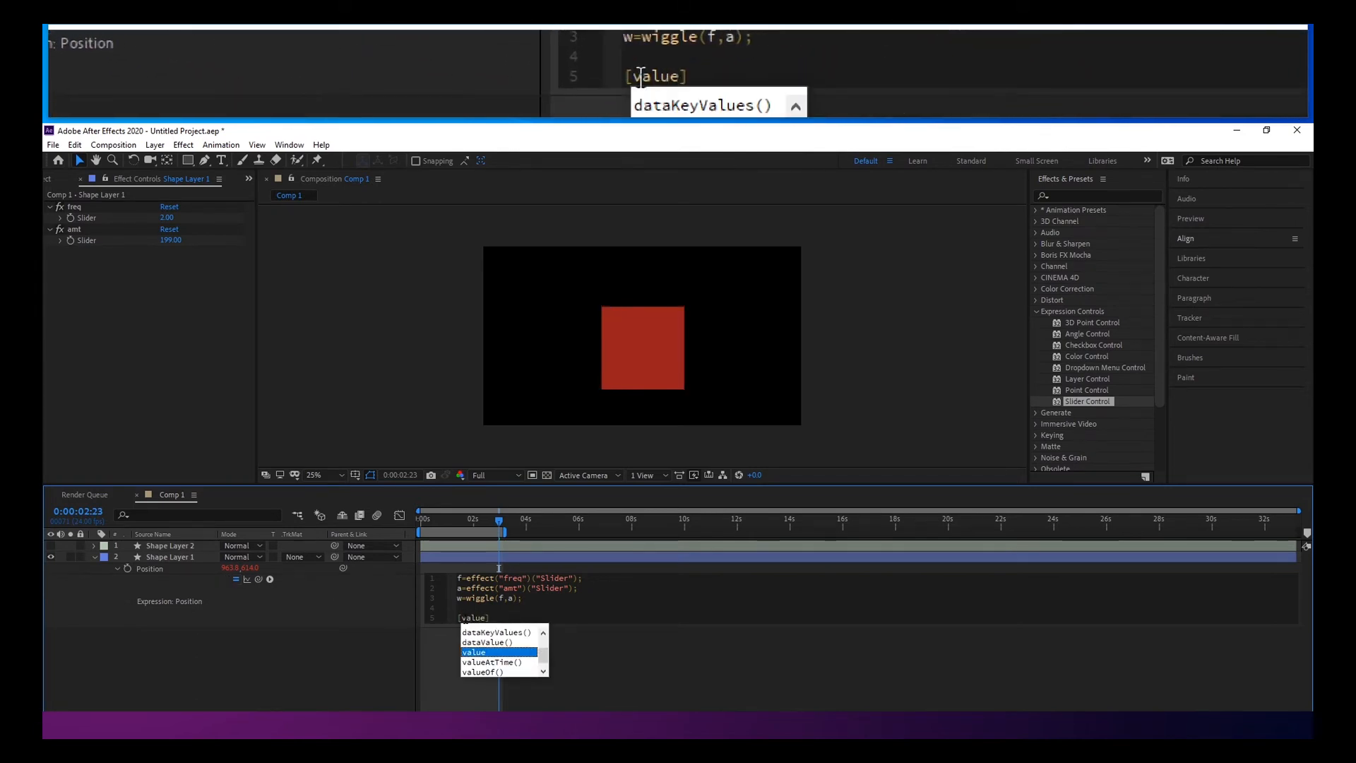
text([0)
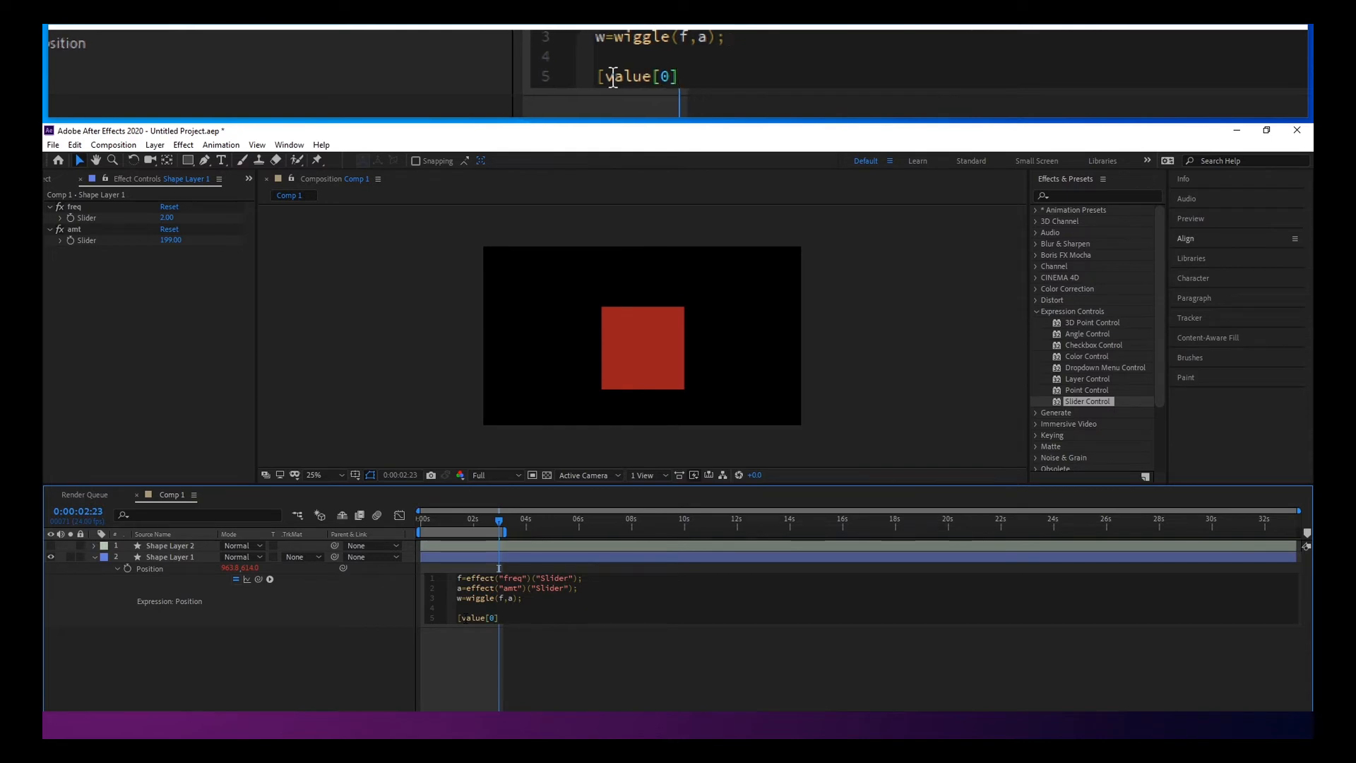
text(,valu)
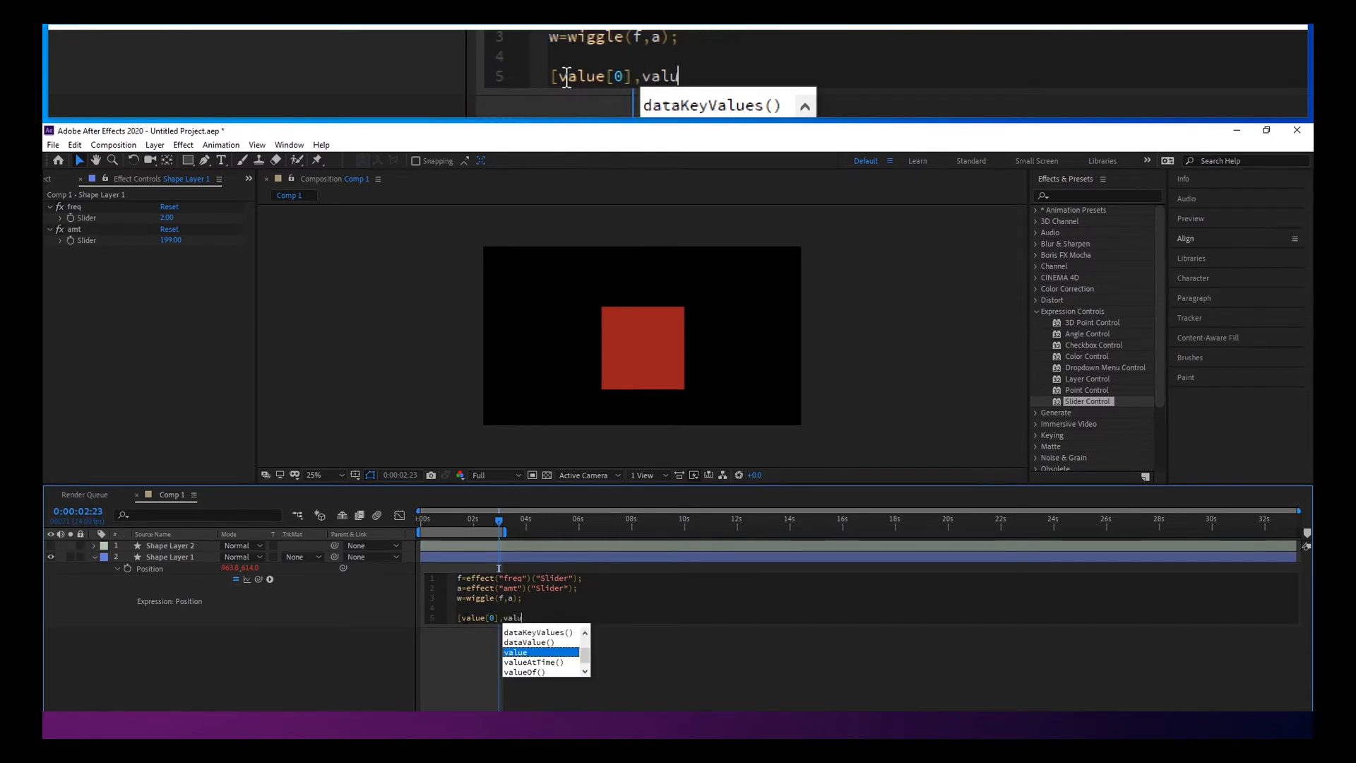
text(e[1])
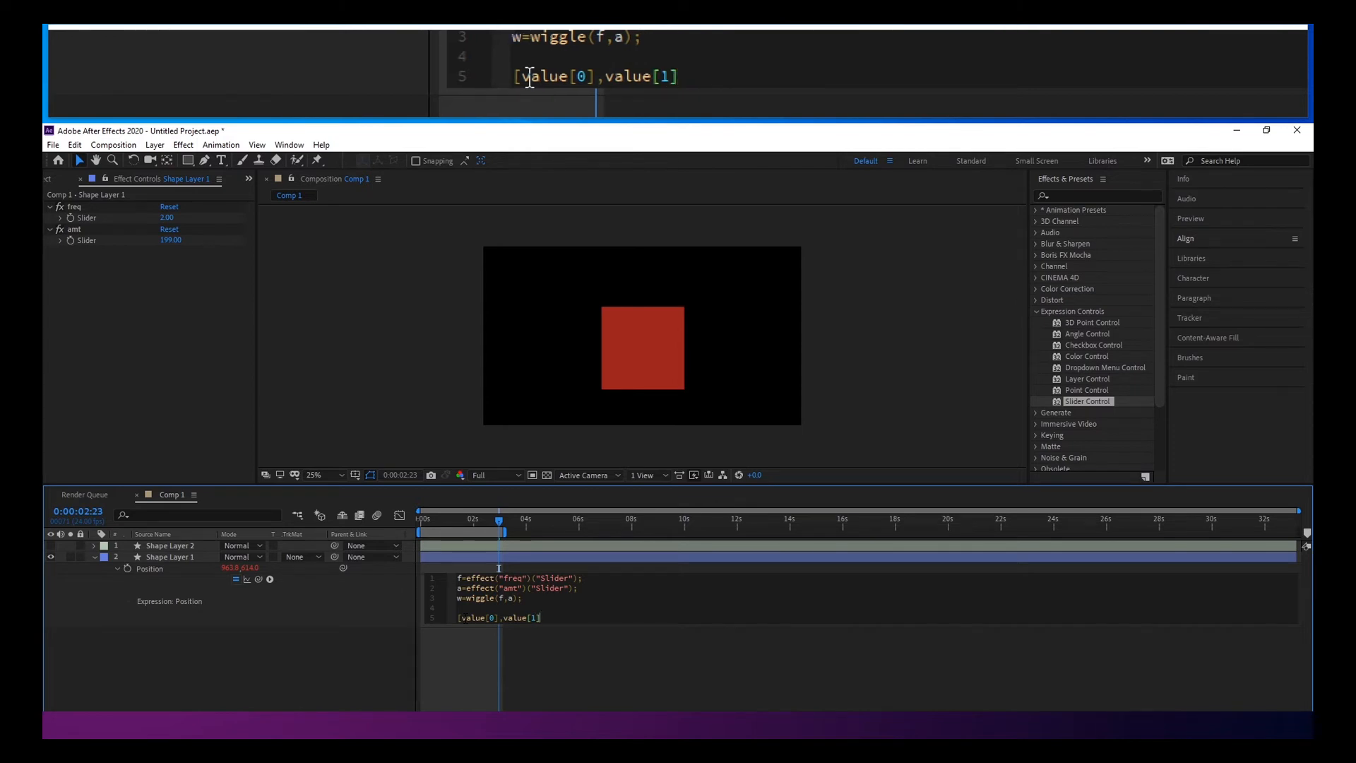
text(;)
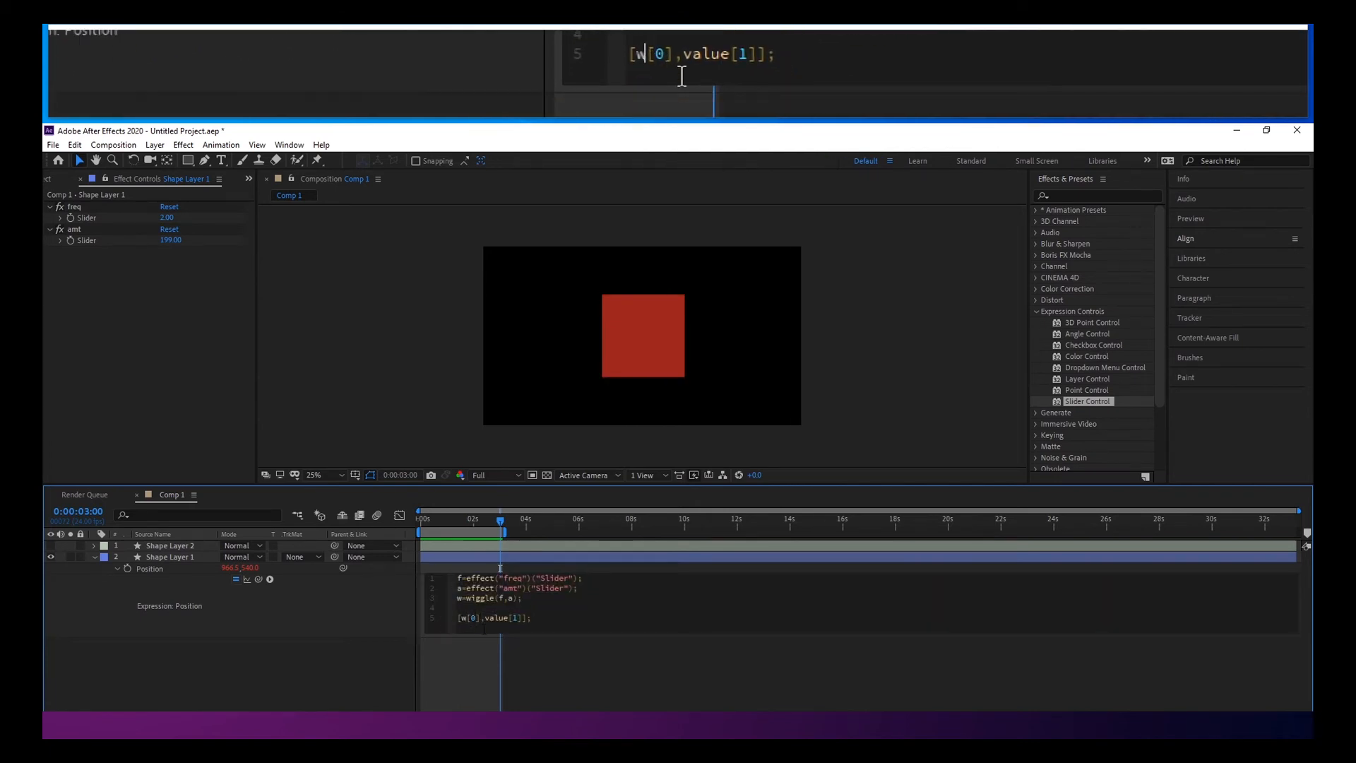
Replace the second value reference in the final line with the wiggle result w.
text(value)
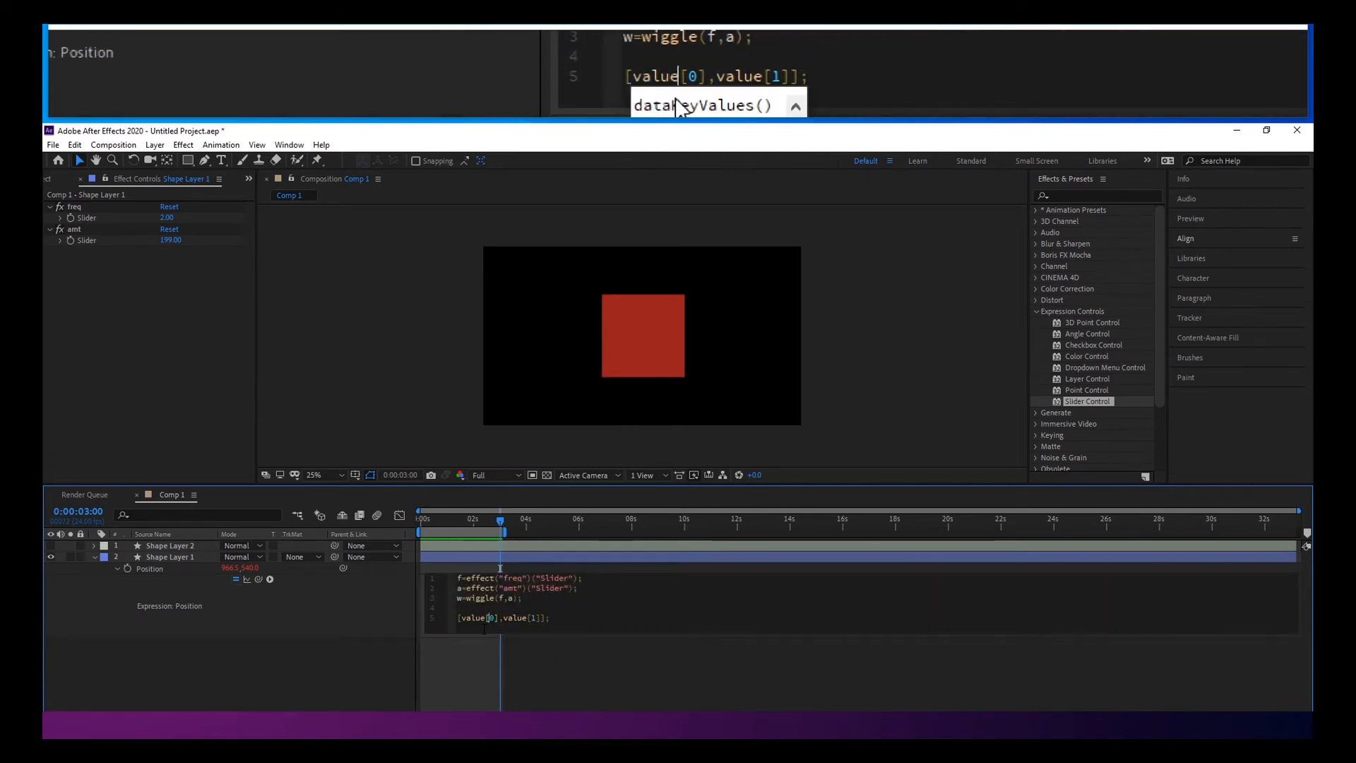
double_click(512, 617)
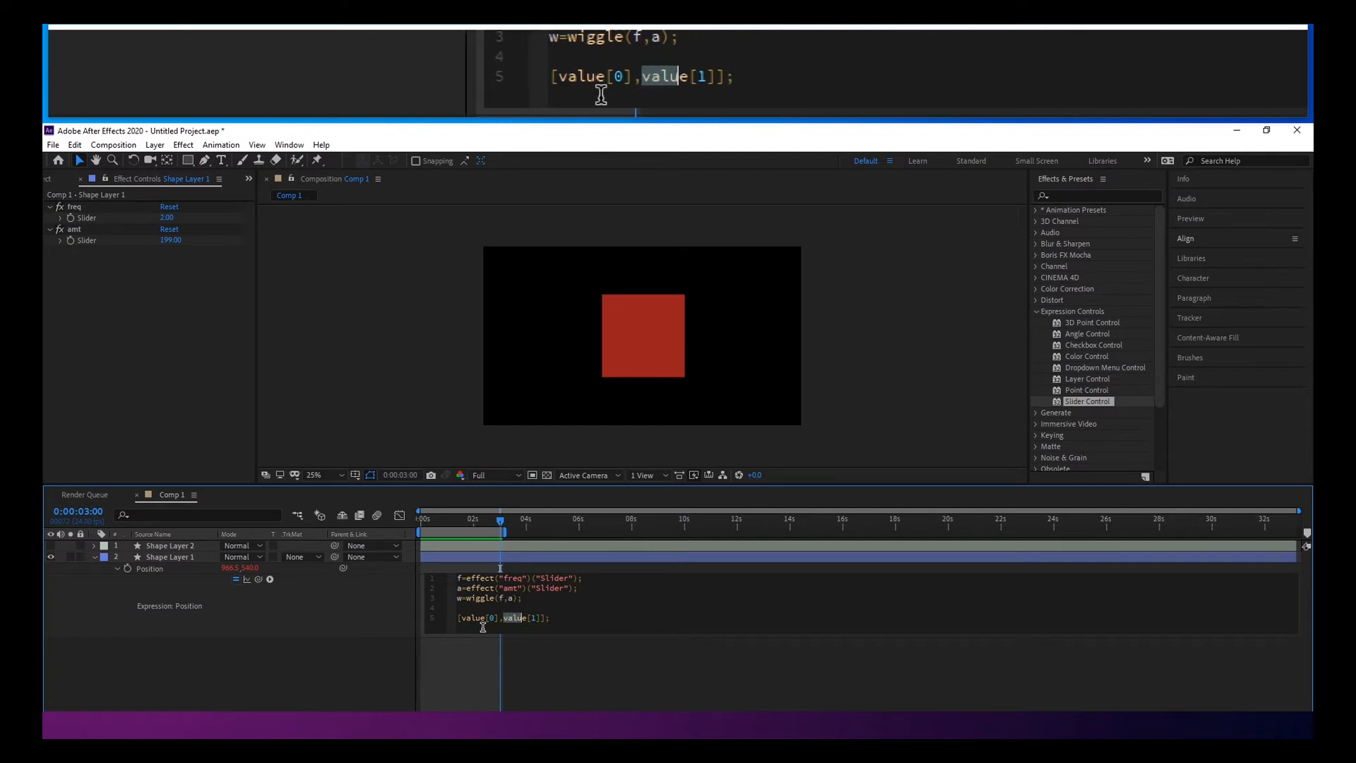
text(while)
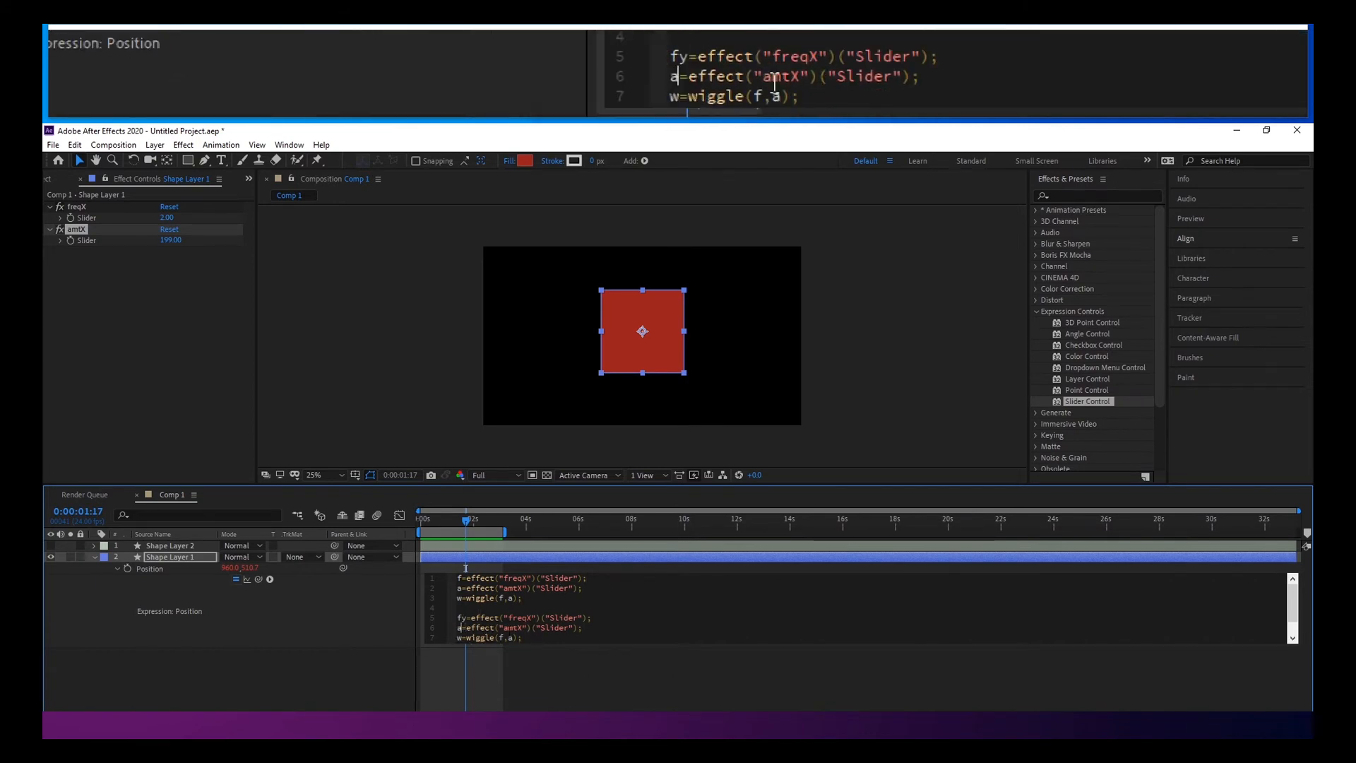
Rename the duplicated slider copy to freqY for the second fy/ay/wy wiggle block.
text(y)
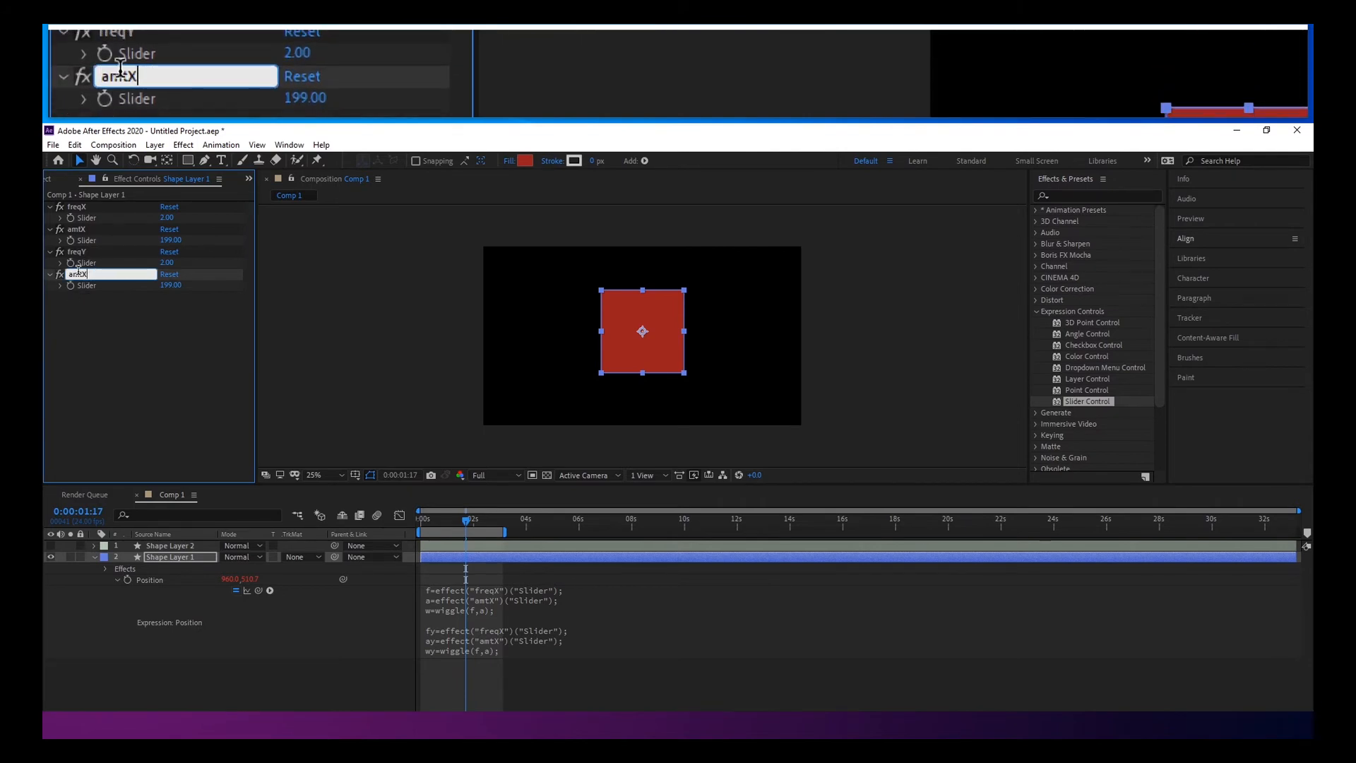
Finish renaming amtY and make the last line [w[0],wy[1]]; so X uses w and Y uses wy.
key(Backspace)
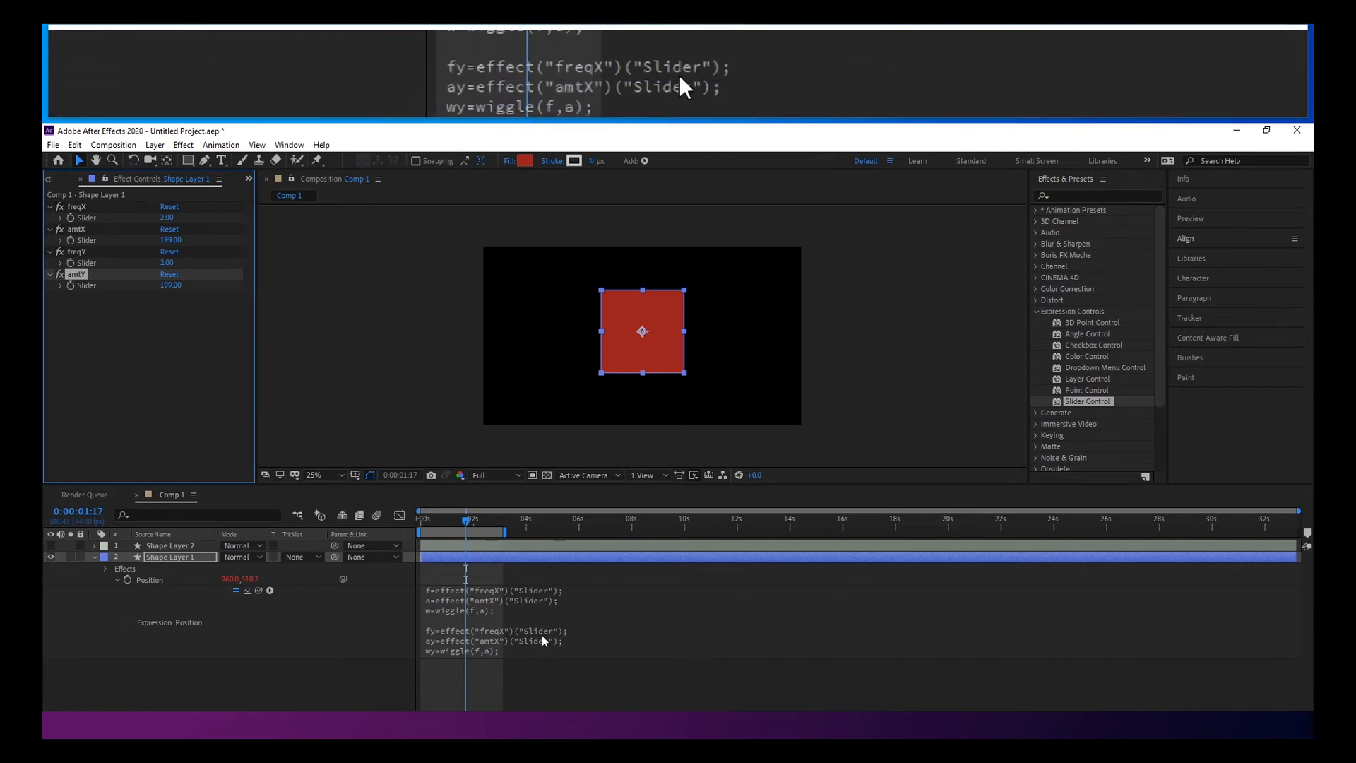
text([value[0],w[1]];)
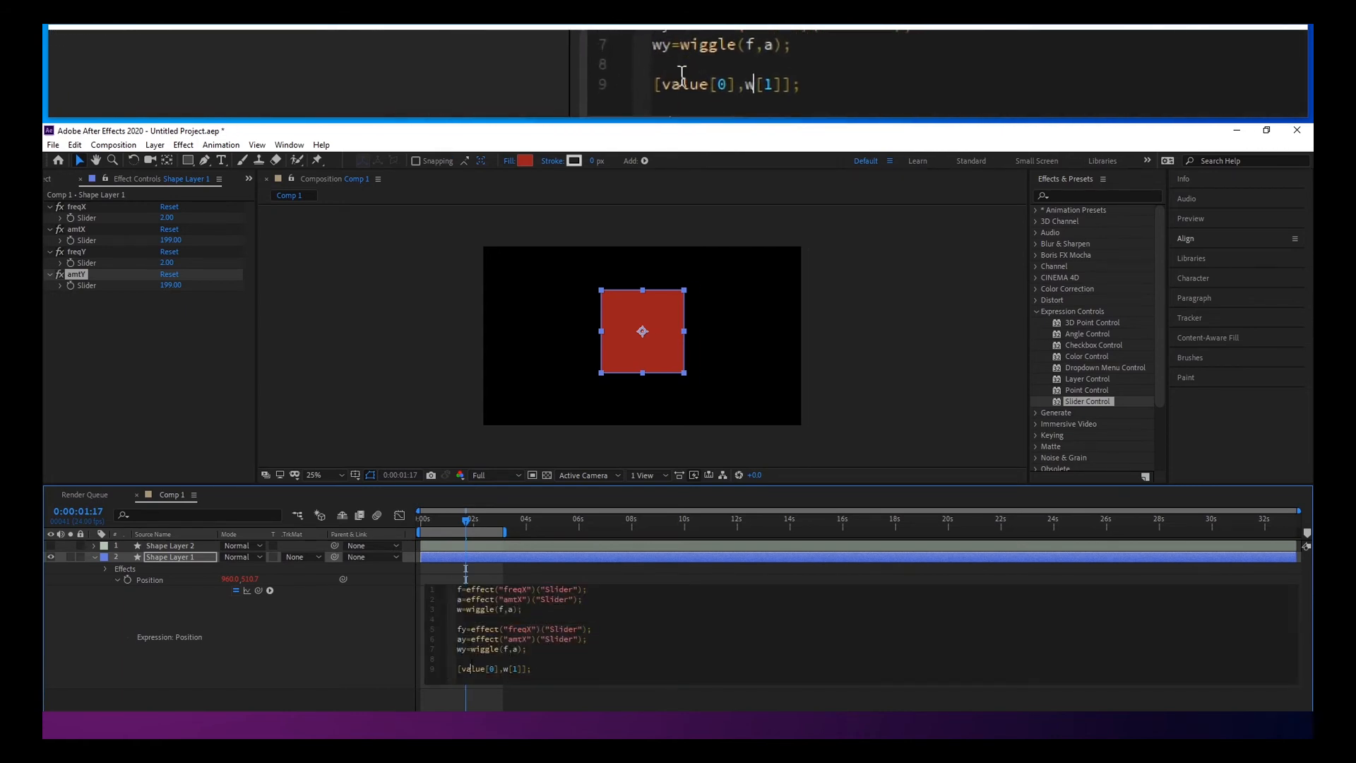
text(w)
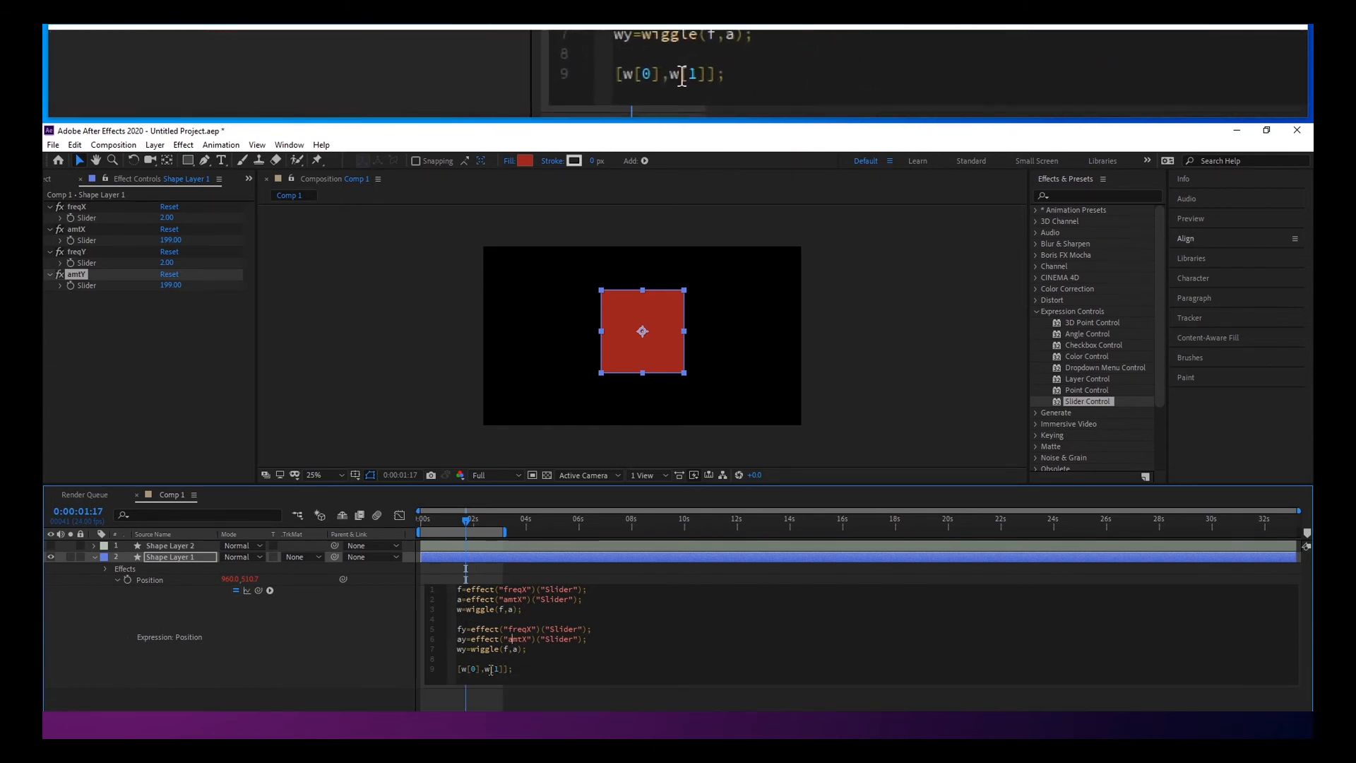
text(y)
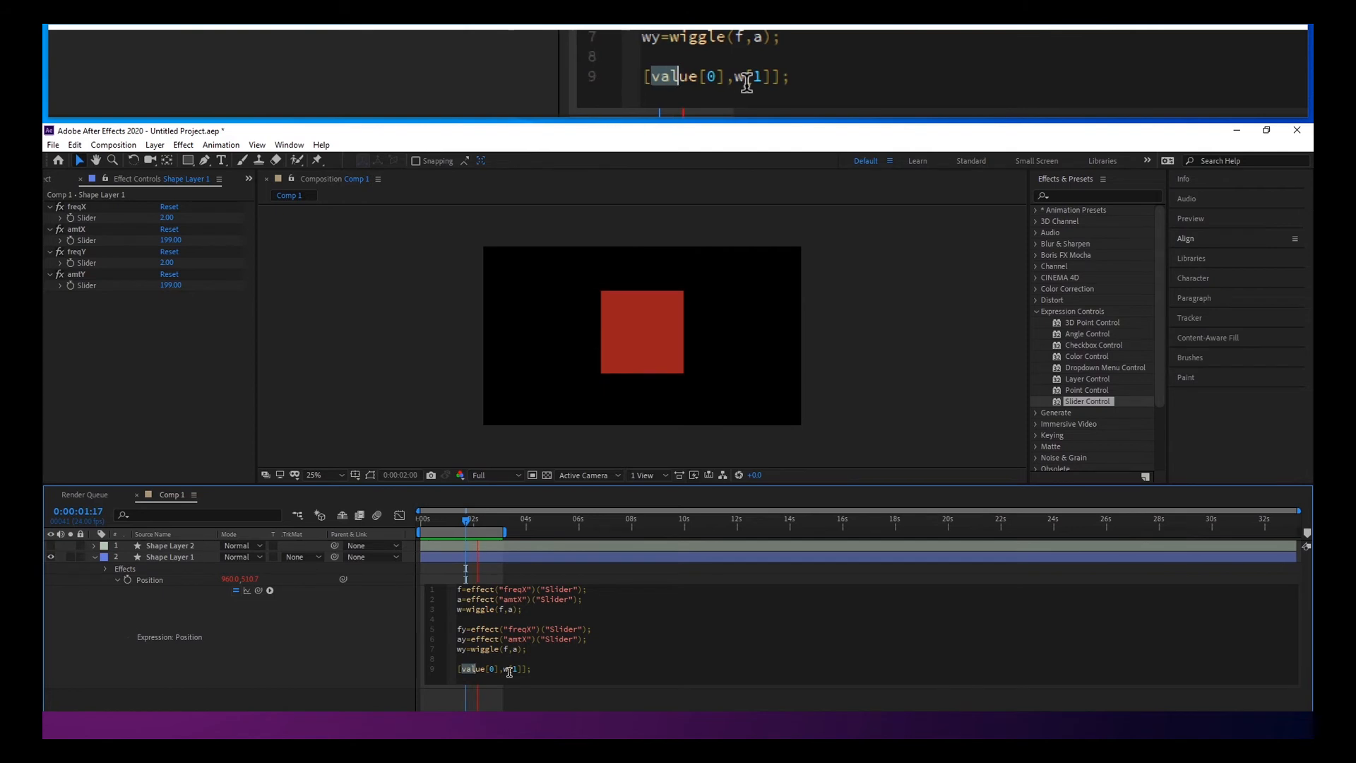
text(w)
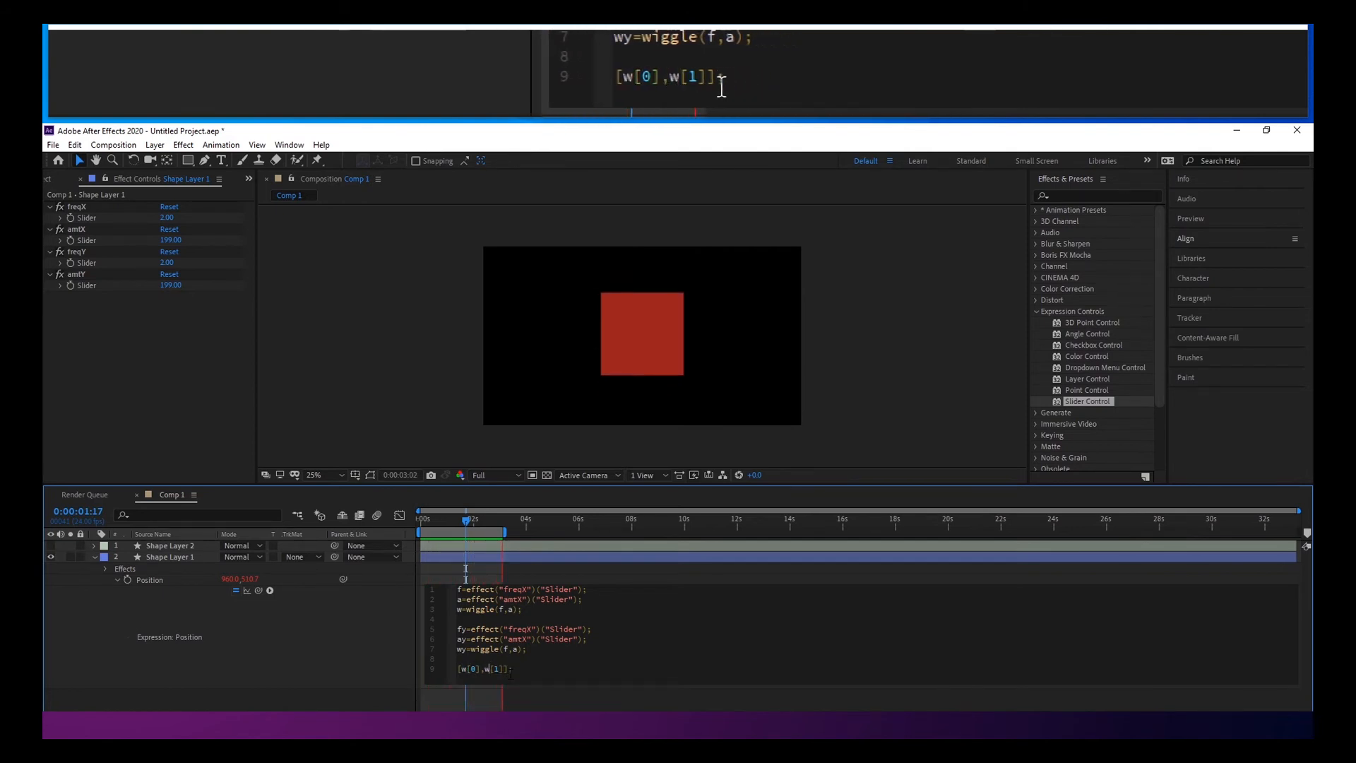
text(y)
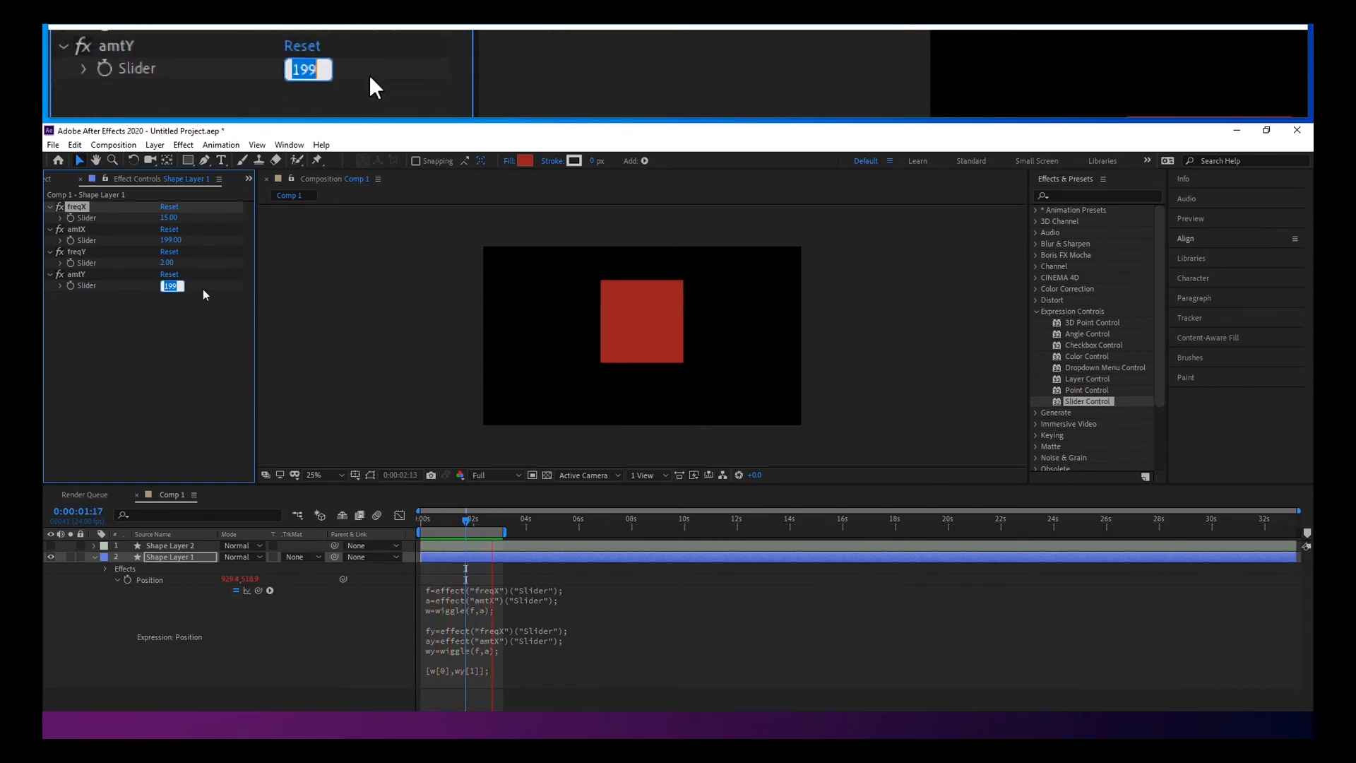
Set freqX 3, amtX 405, freqY 1, amtY 100 and scrub to preview independent wiggles.
text(100.00)
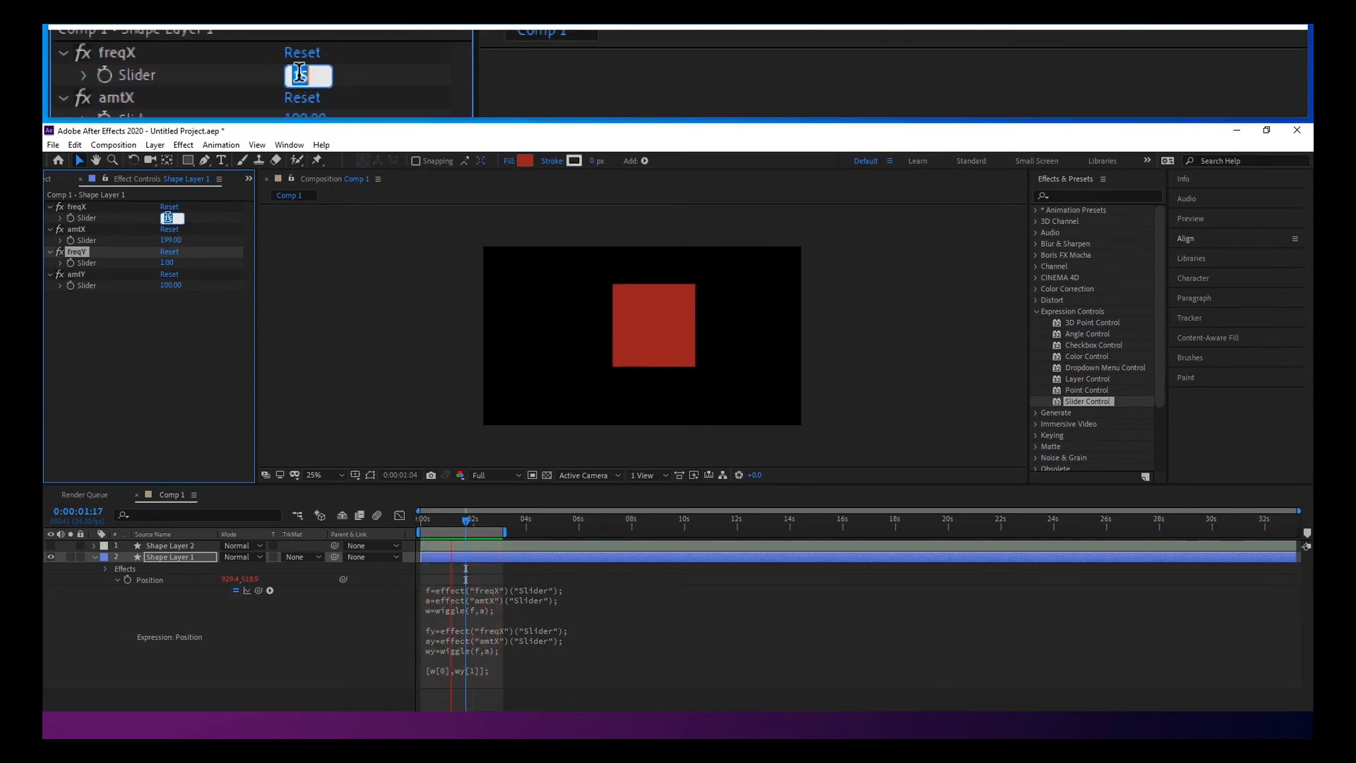
text(3.00)
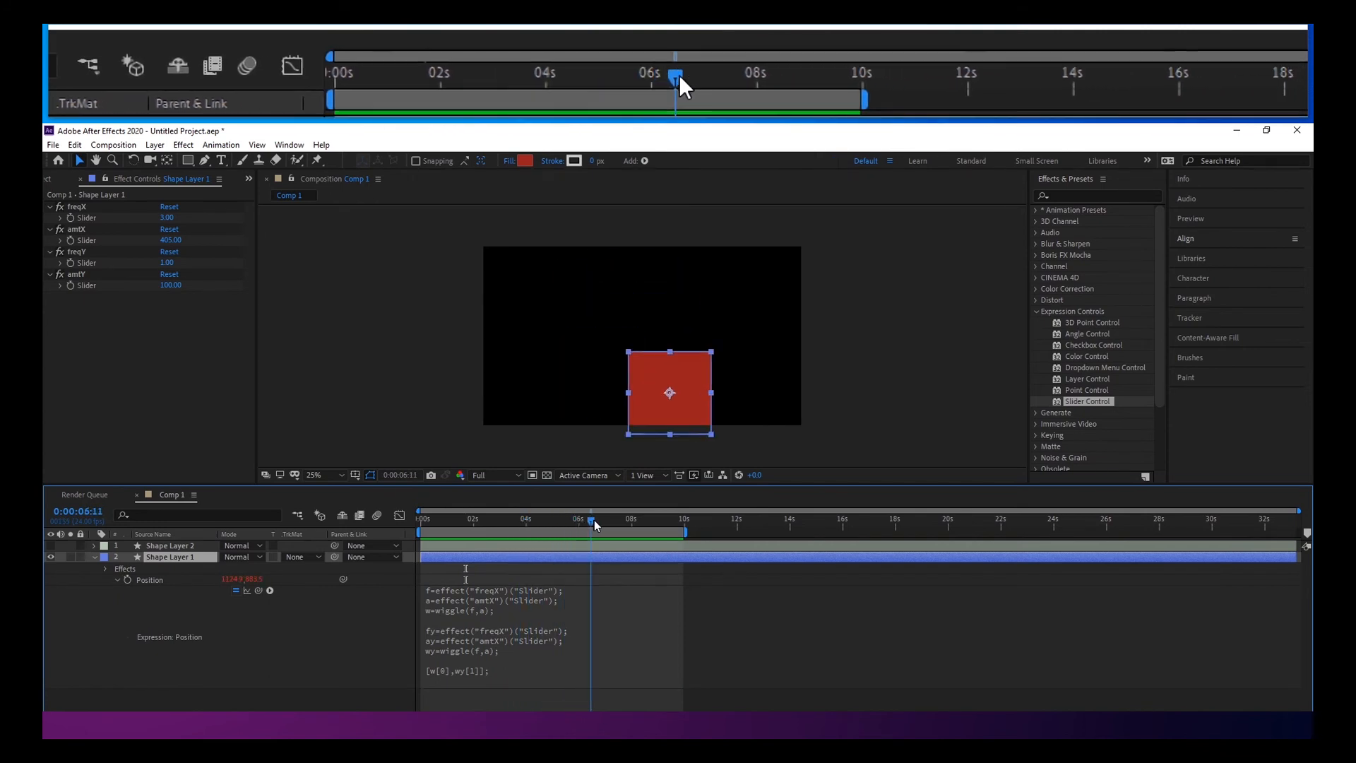
drag(591, 521, 586, 522)
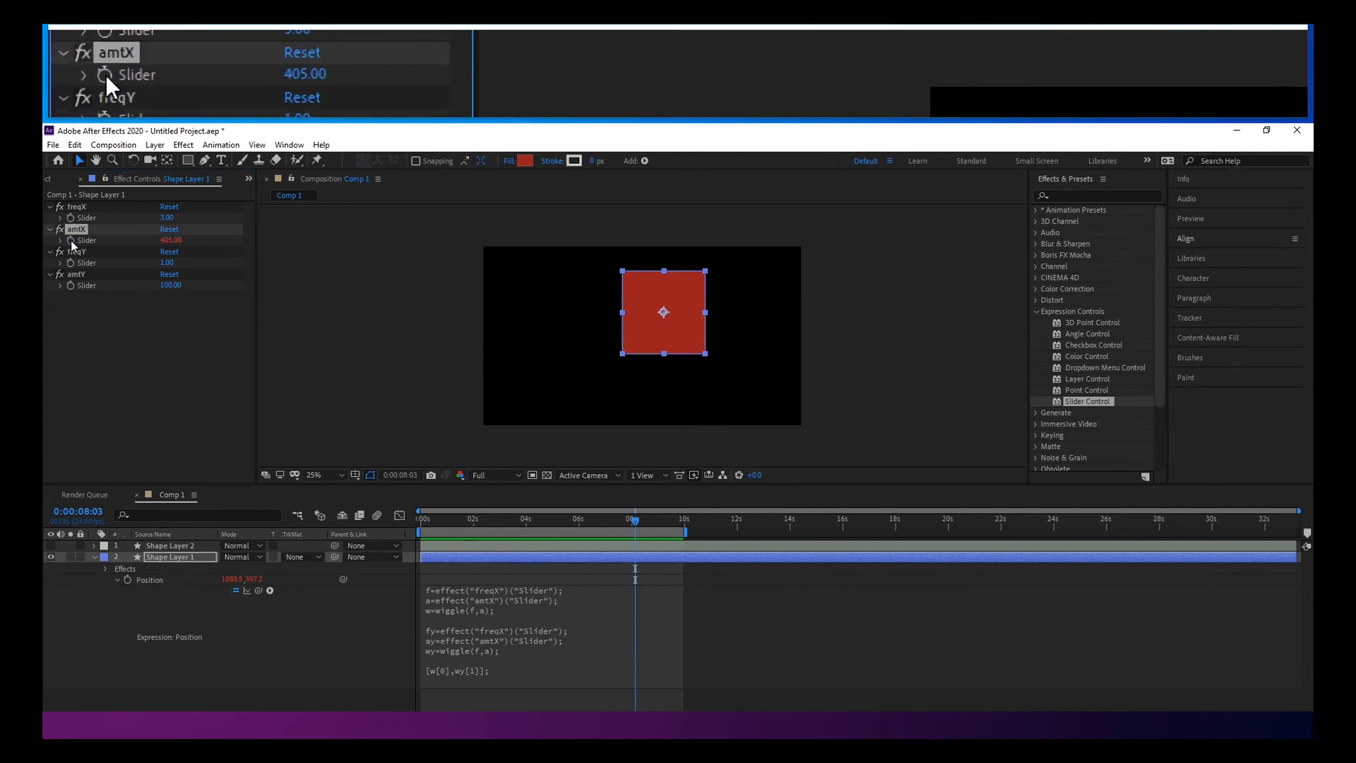
Give the amtX slider its own wiggle(3,100); expression and adjust its base value while previewing.
text(wiggle(3)
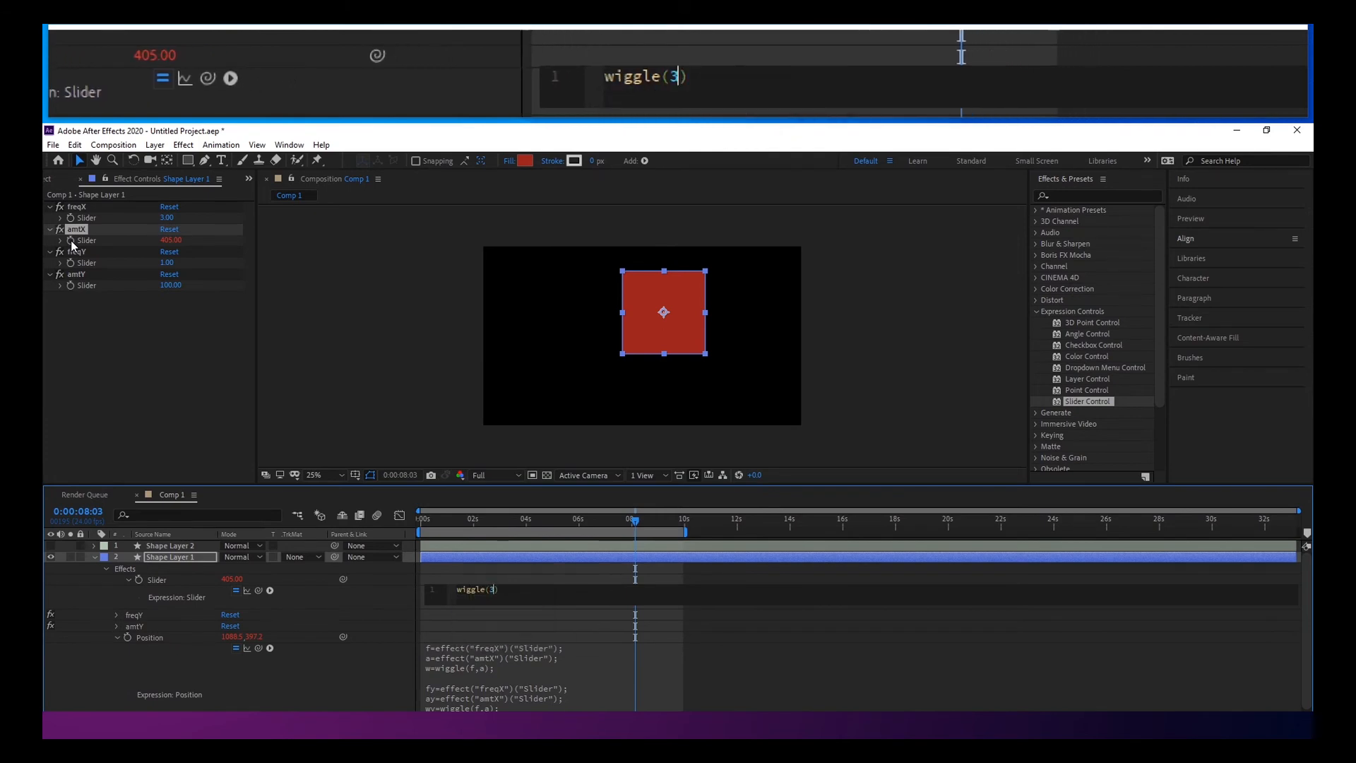
text(,10)
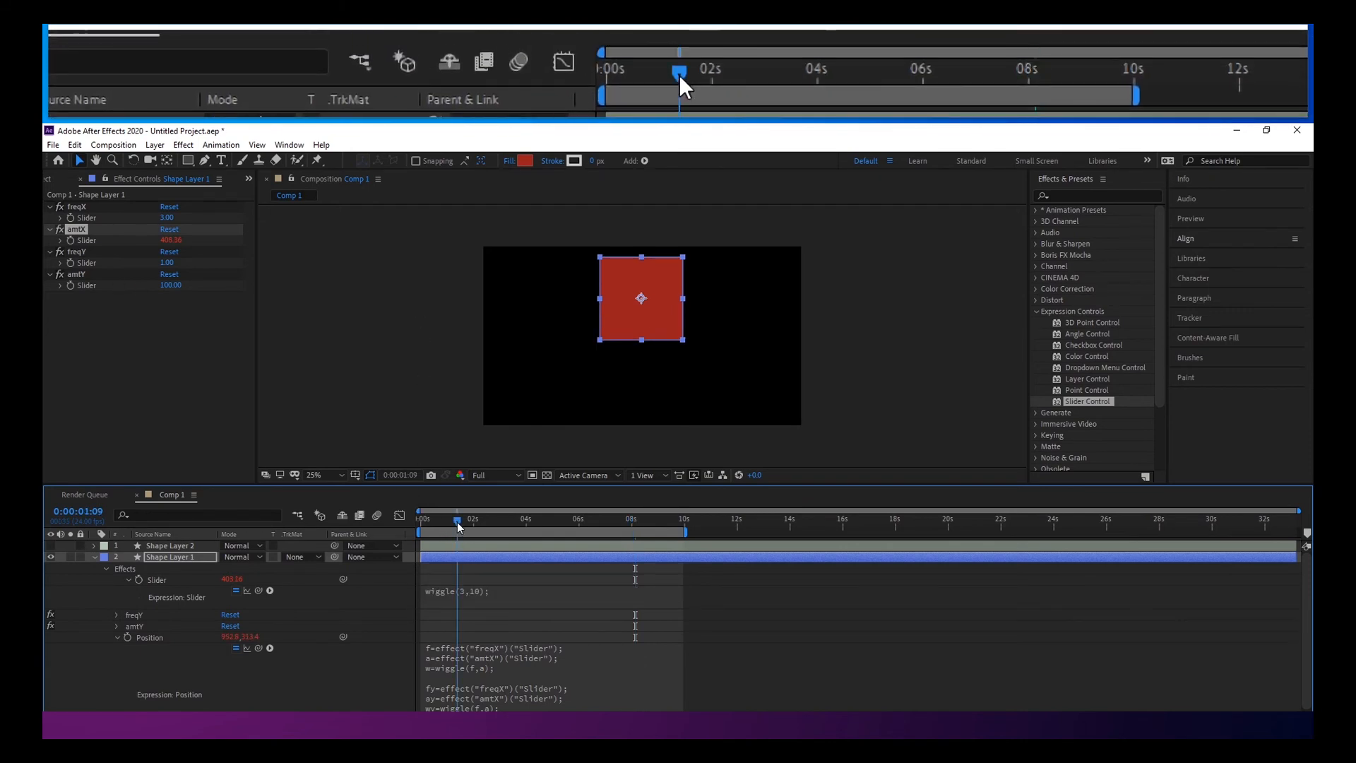
click(543, 518)
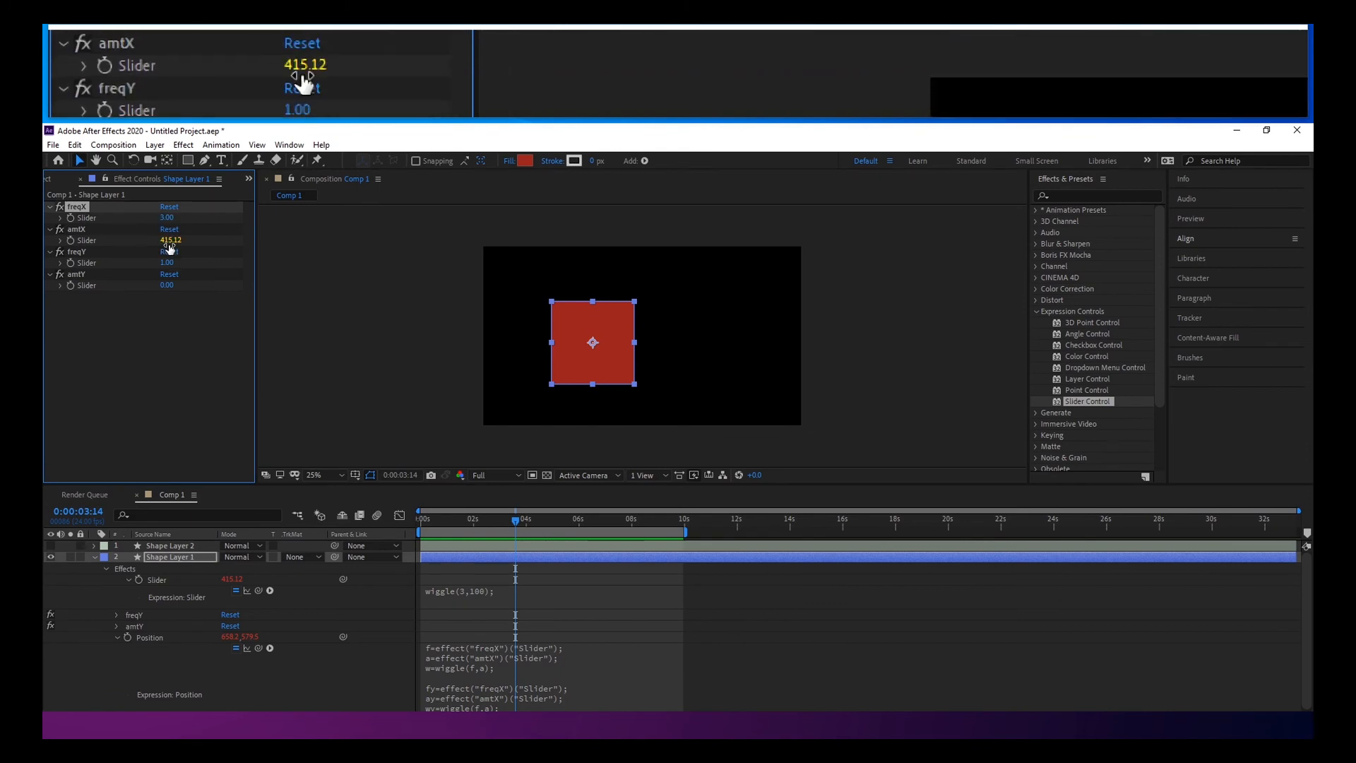
drag(525, 518, 430, 518)
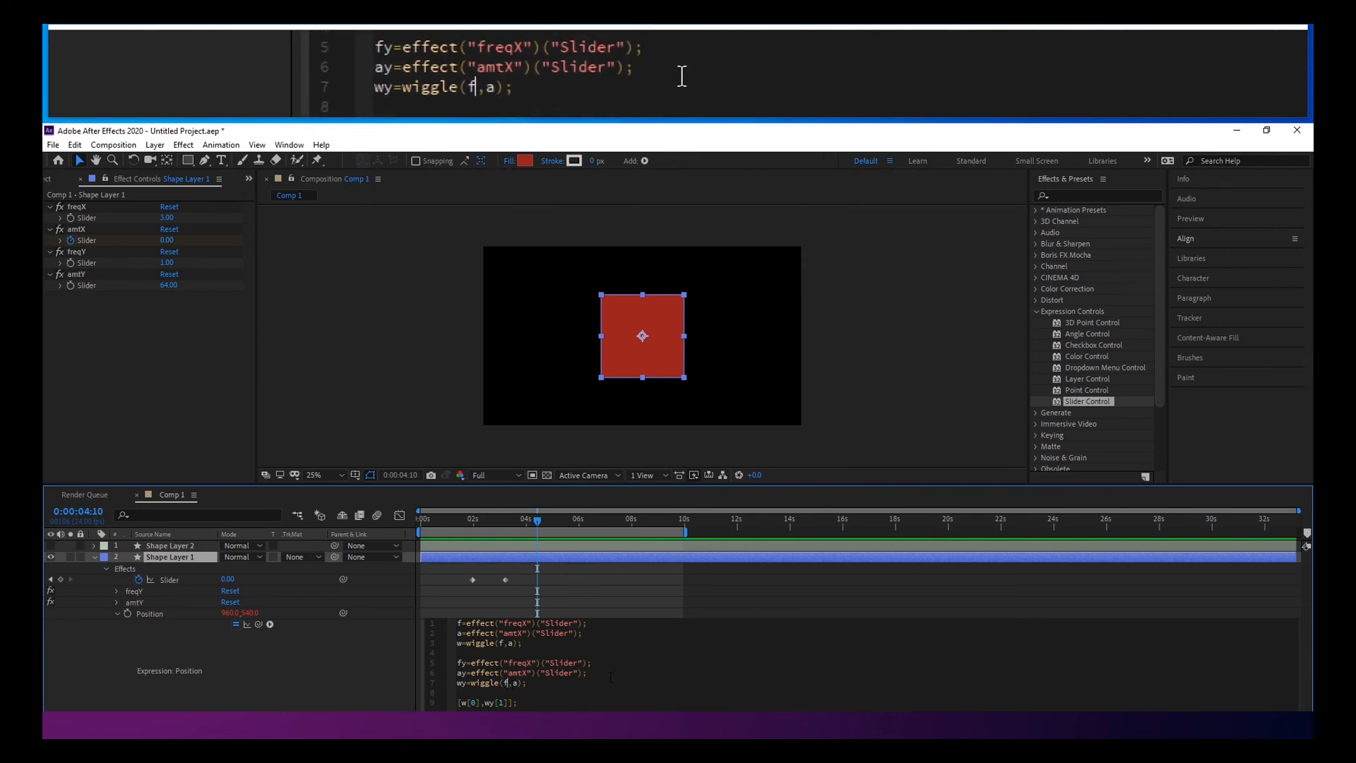
Edit the second wiggle to read wy=wiggle(fy,ay); using the Y frequency and amount variables.
text(y)
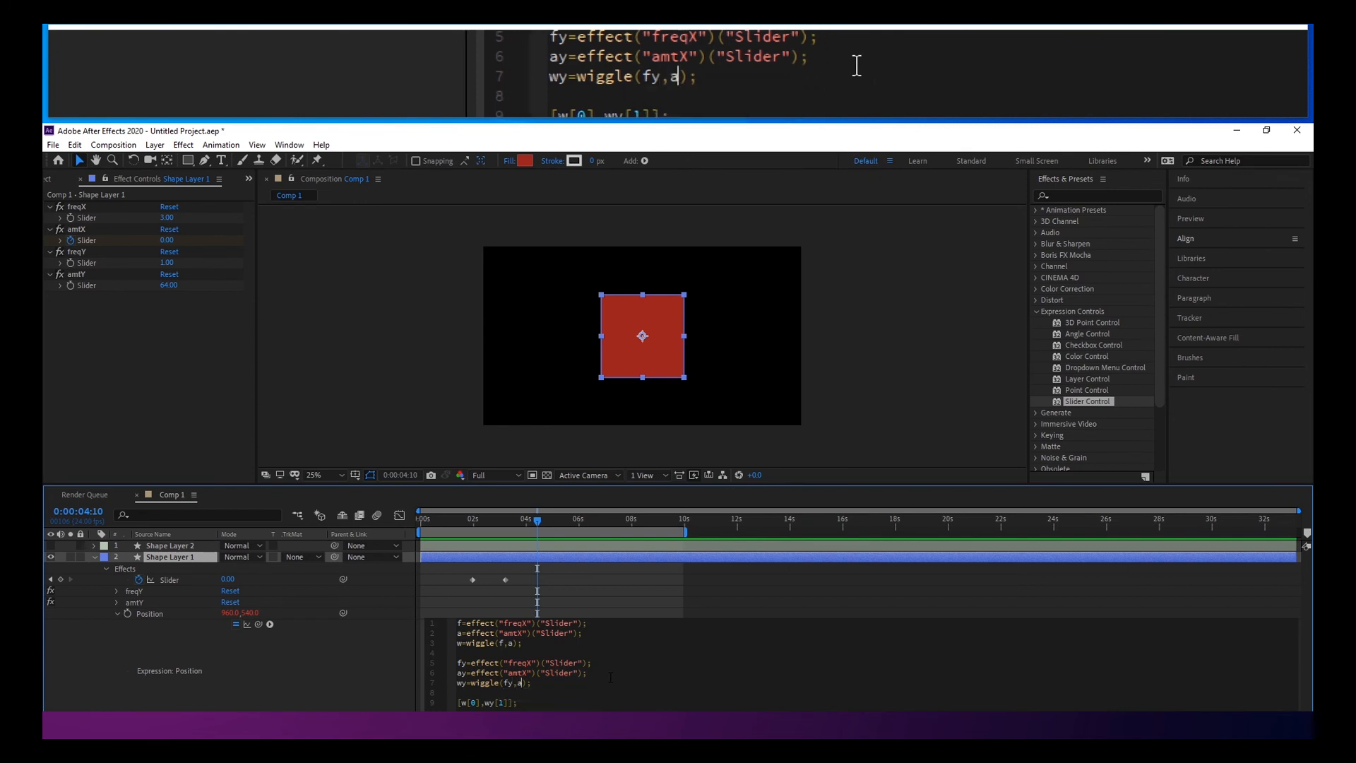
text(y)
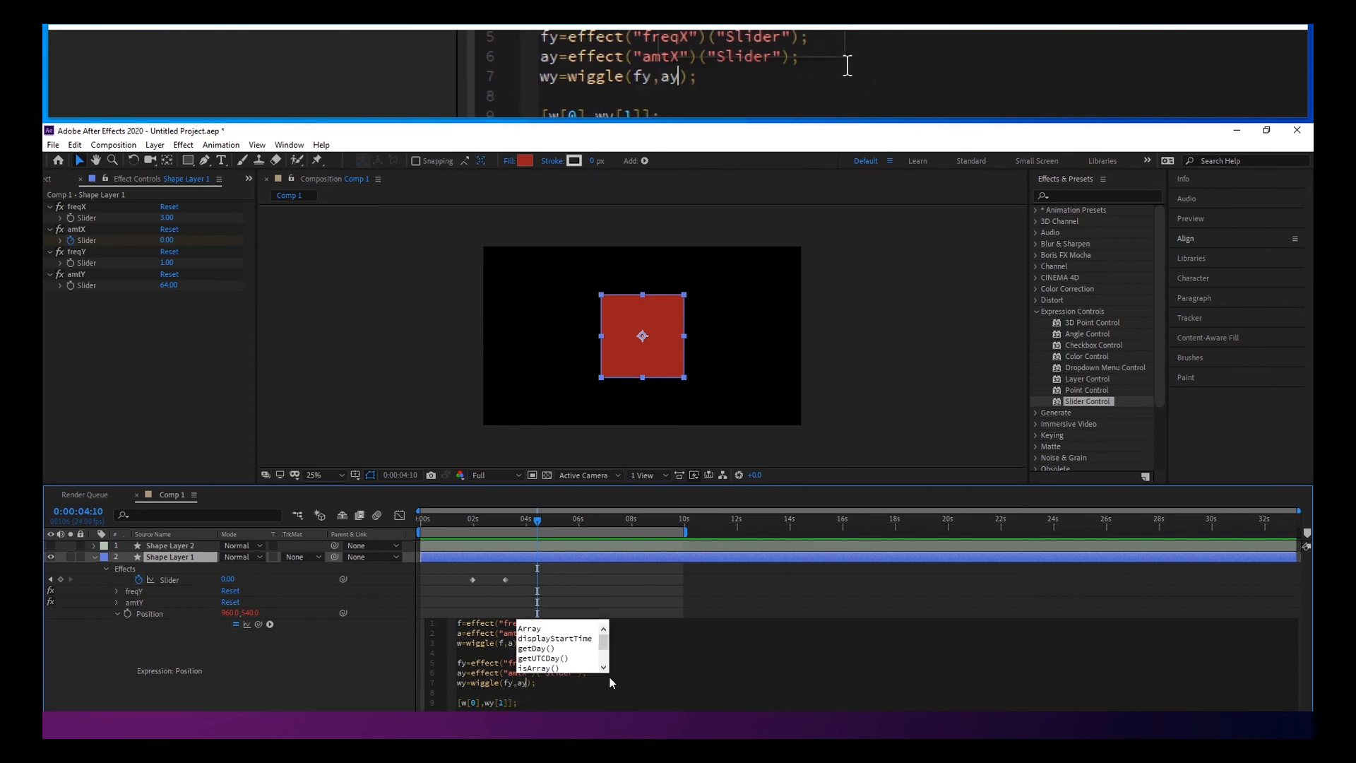